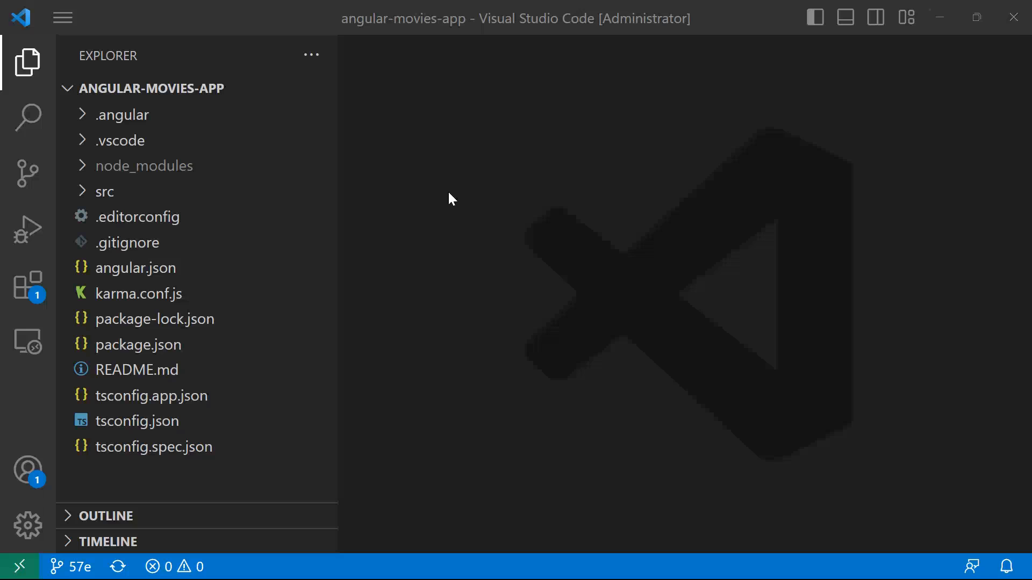
mouse_move(164, 202)
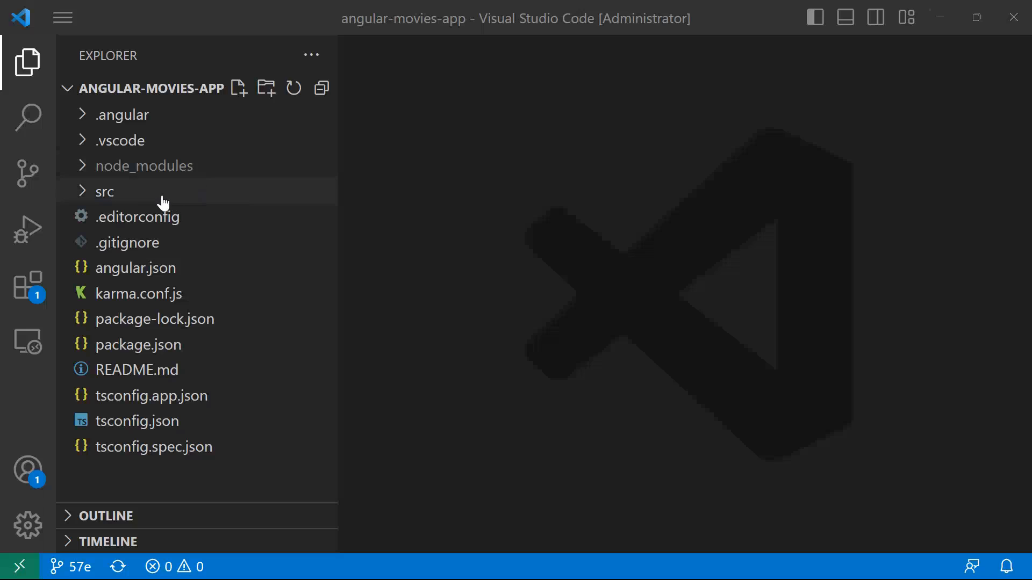
Expand the src and app folders in the Explorer to reveal the app's components and services.
click(106, 191)
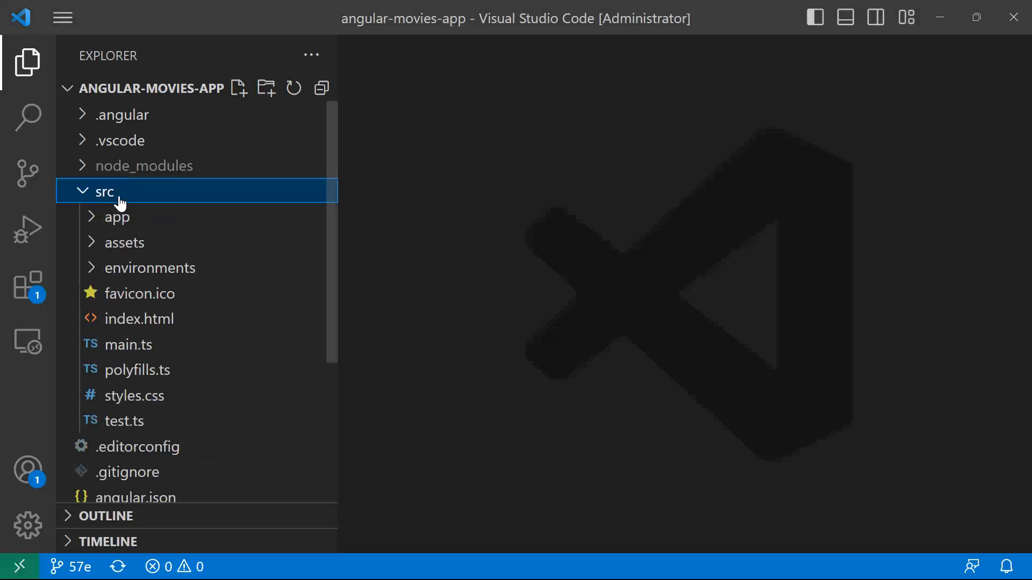
click(117, 216)
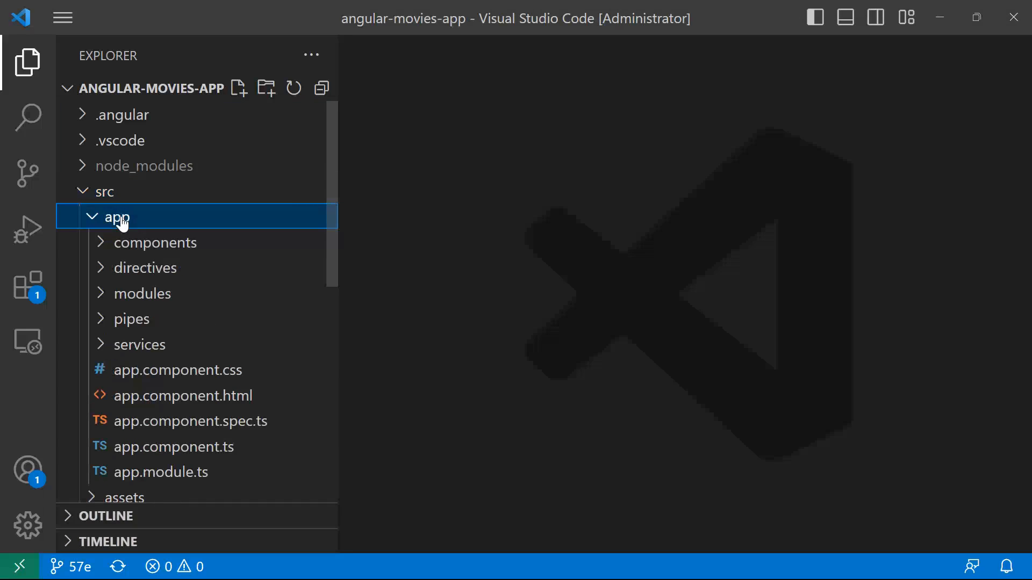
mouse_move(132, 344)
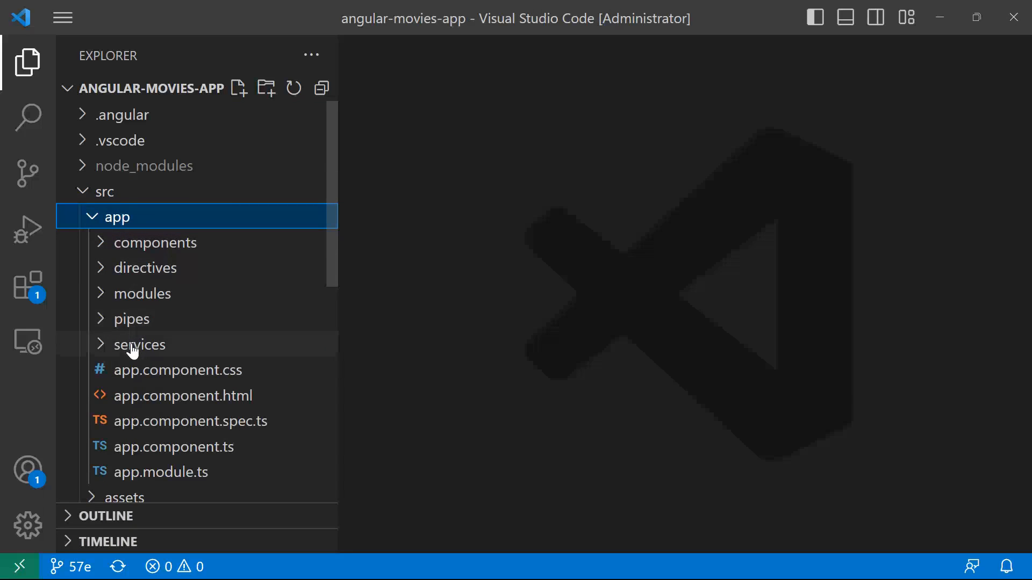
Start an integrated terminal inside the services folder.
right_click(139, 344)
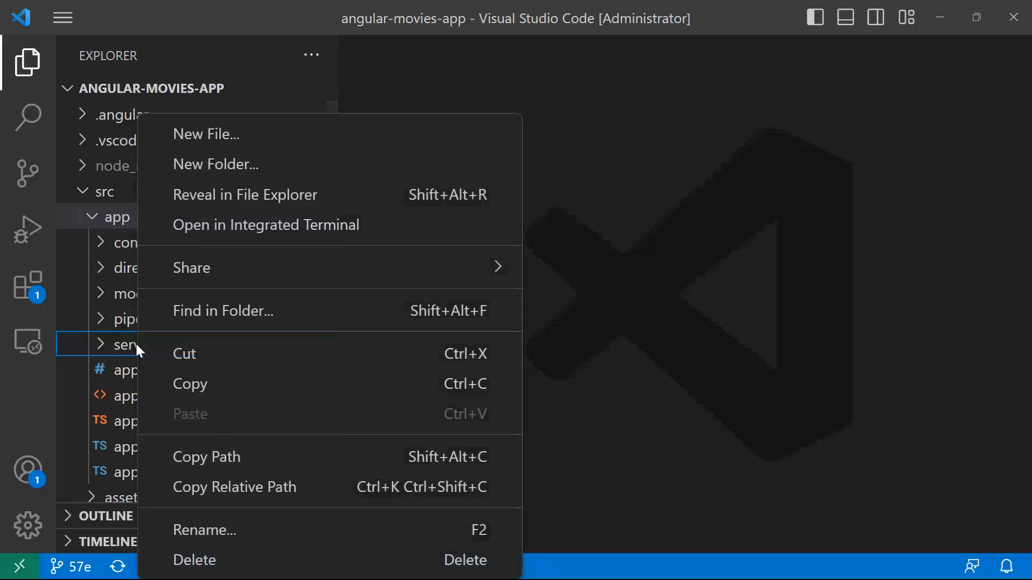
key(Escape)
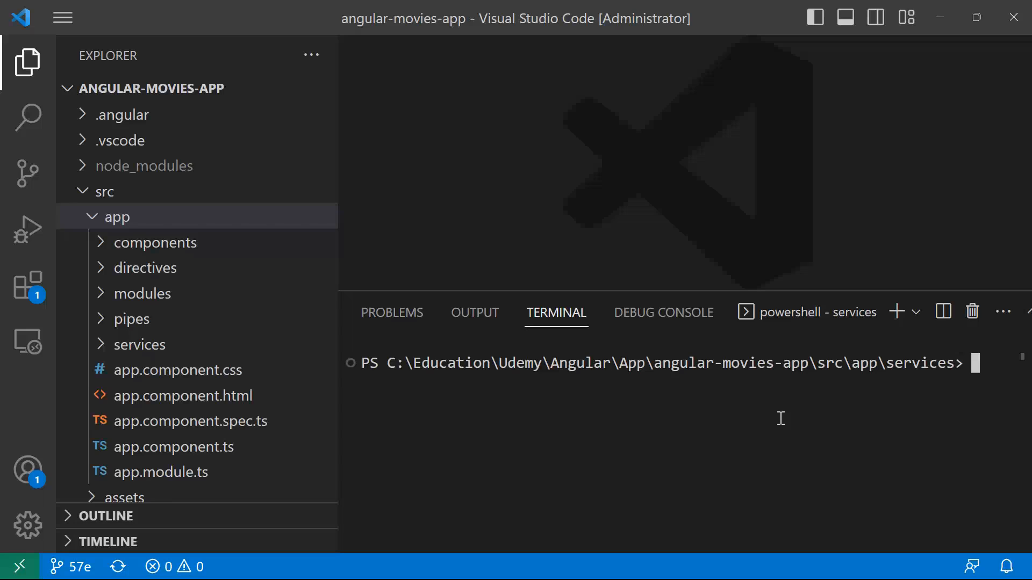
Generate the GlobalErrorHandler service with 'ng g s GlobalErrorHandler' in the terminal.
text(ng)
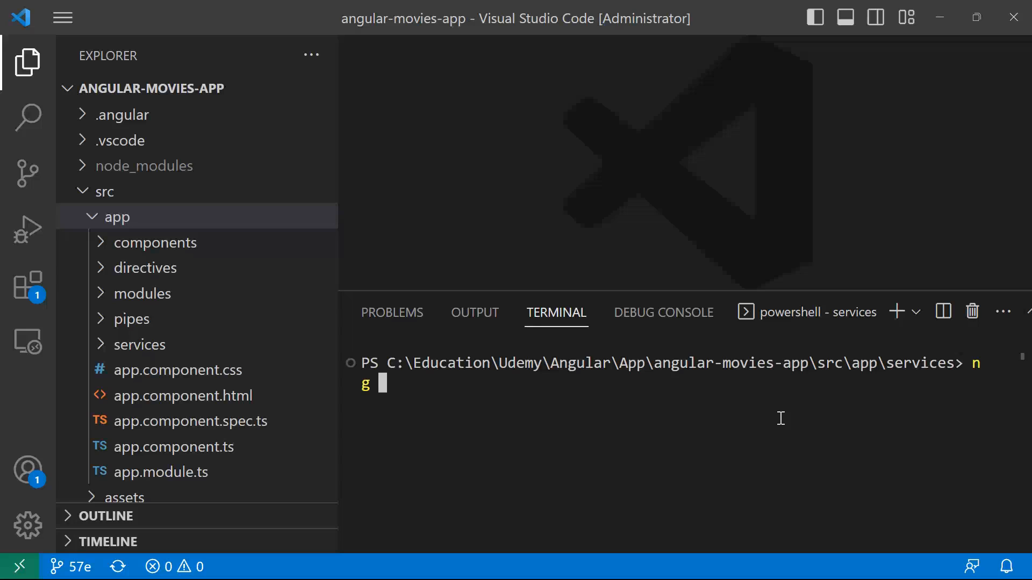
text(g)
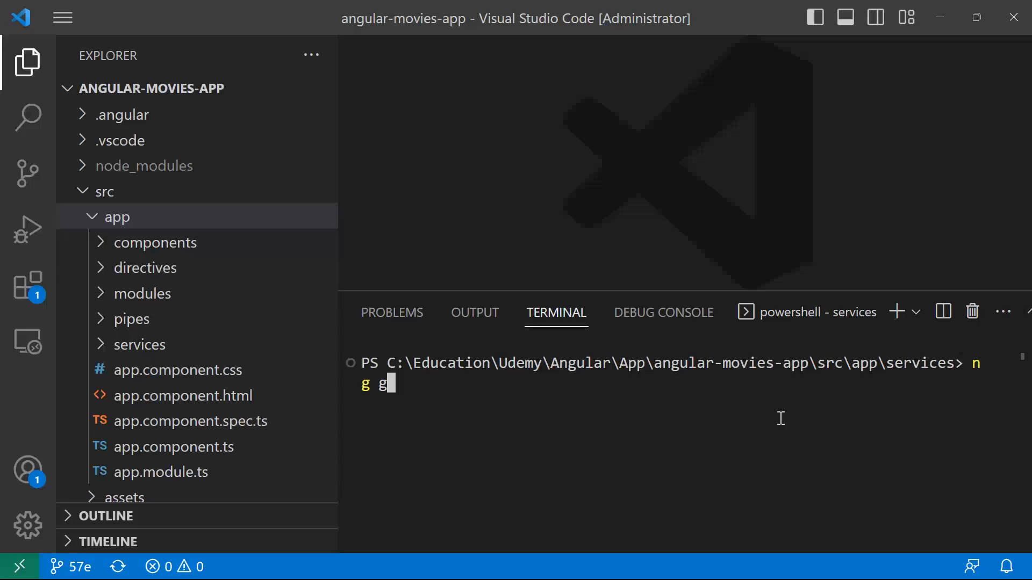
text(s)
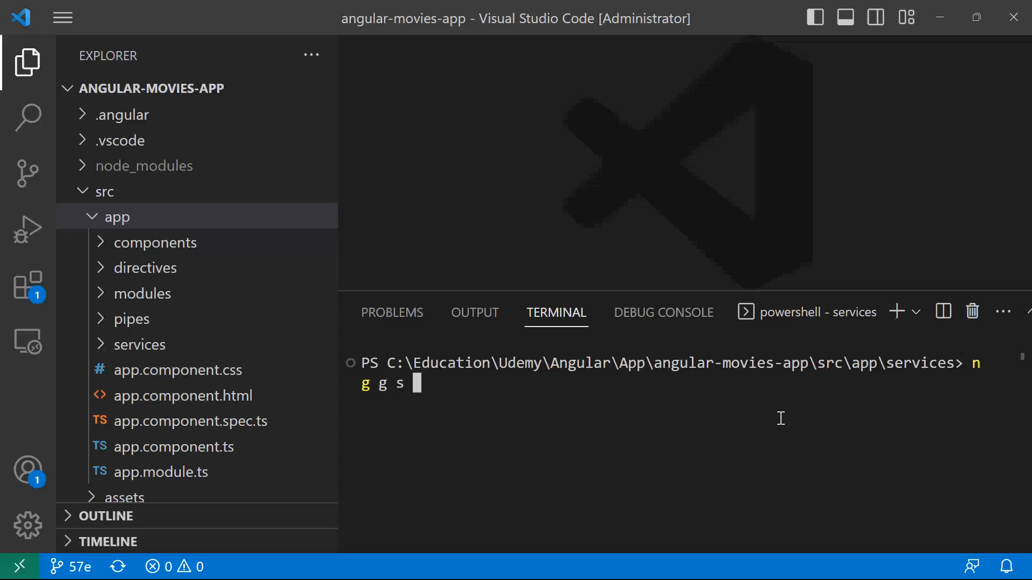
text(G)
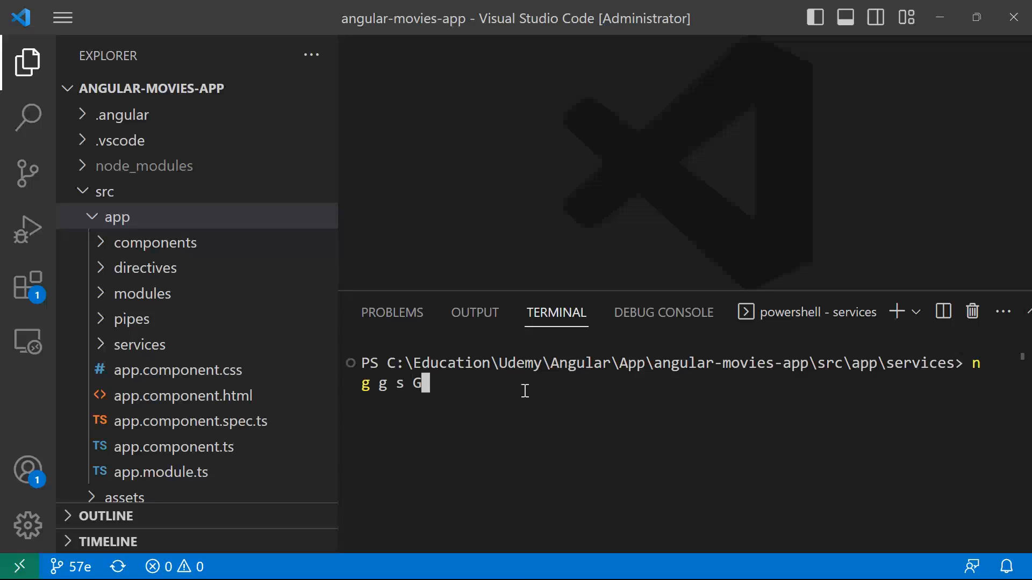
text(lobalE)
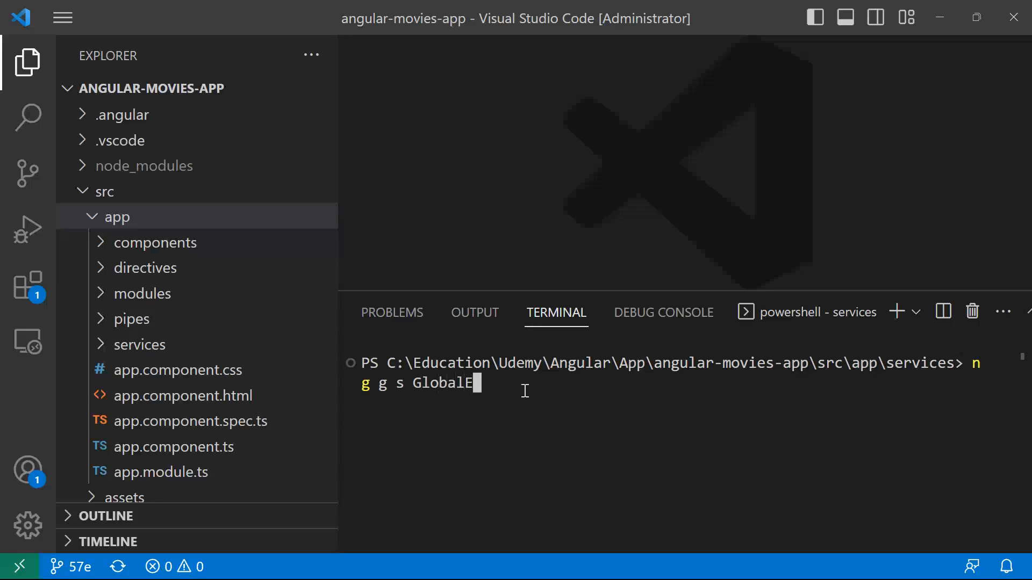
text(rrorHandler)
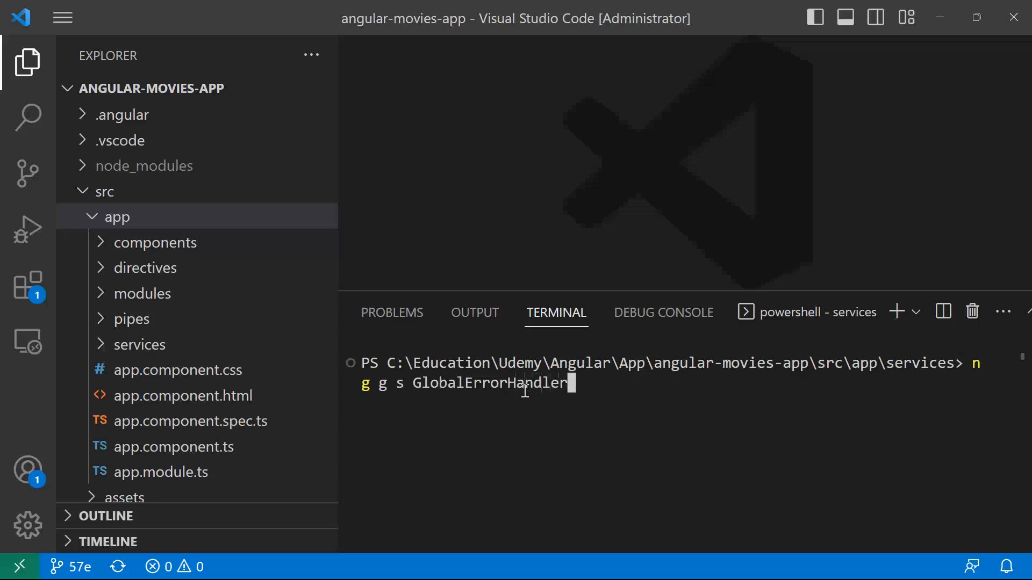
key(Return)
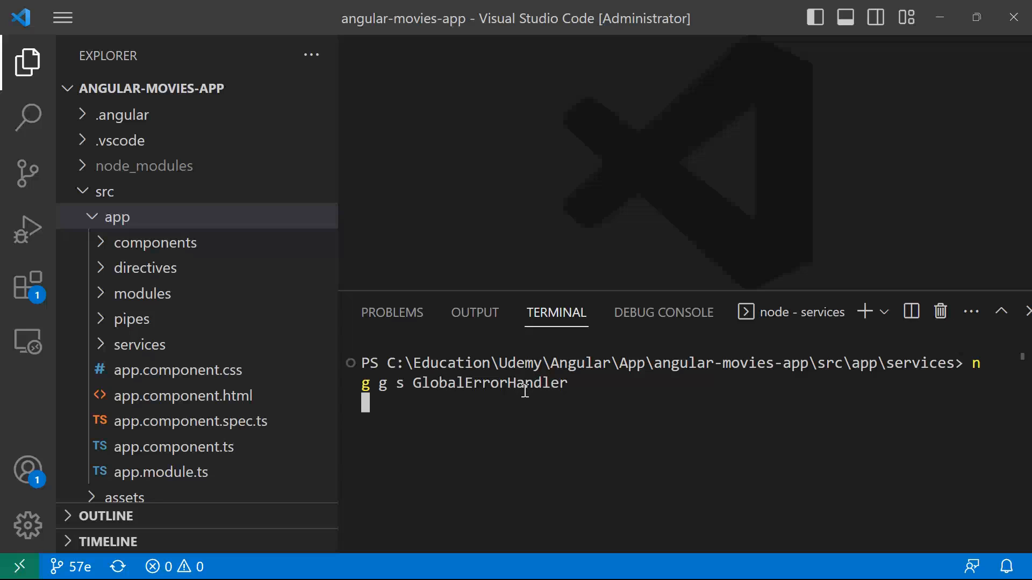
key(Return)
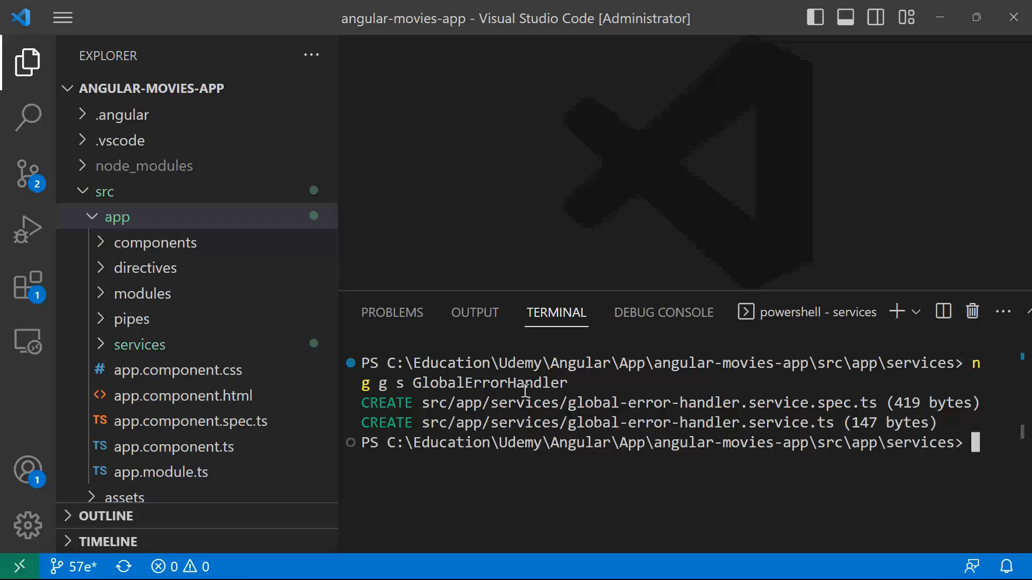
Show global-error-handler.service.ts alone in the editor, hiding the Explorer and terminal.
click(139, 344)
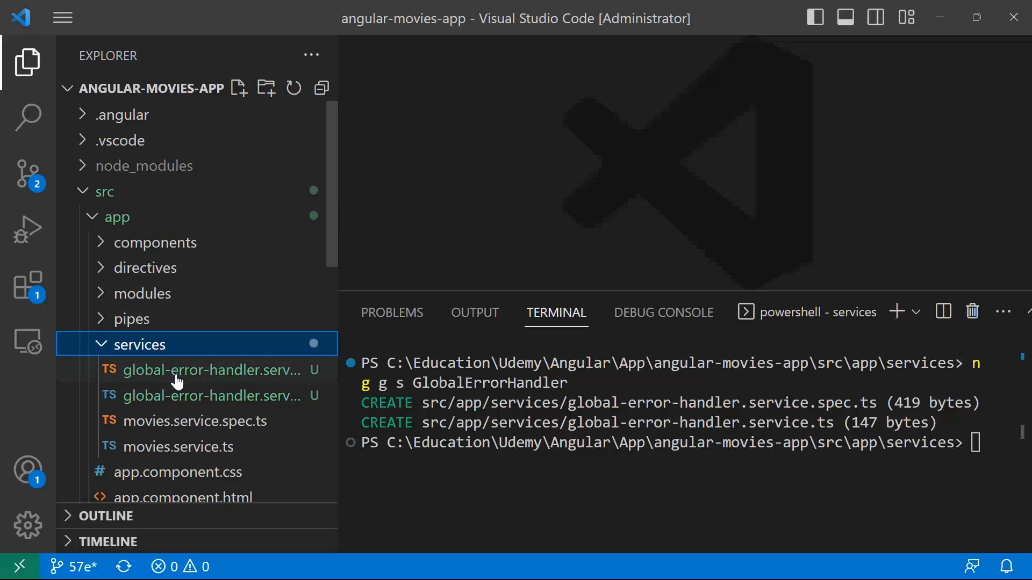
mouse_move(197, 396)
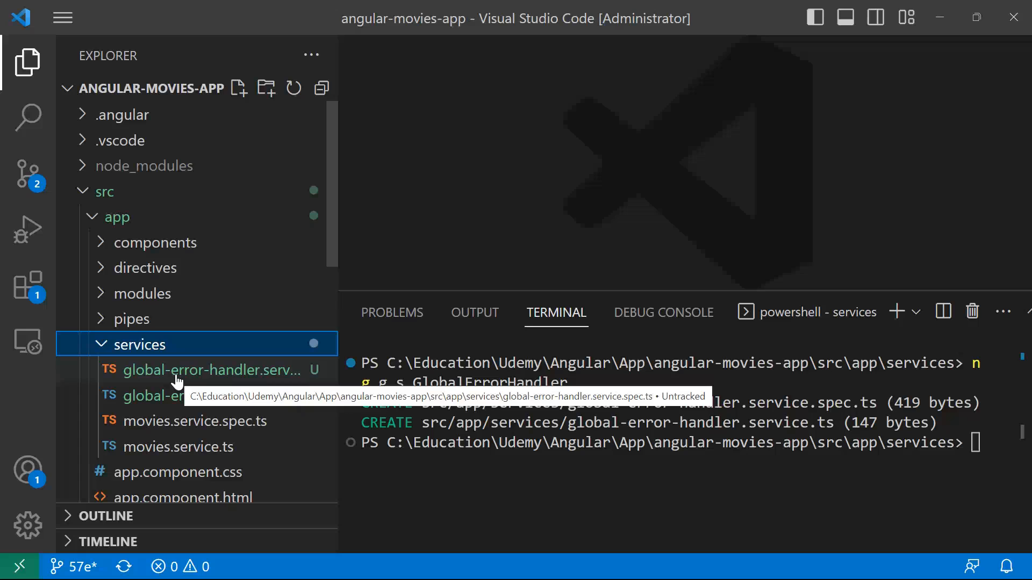
mouse_move(164, 395)
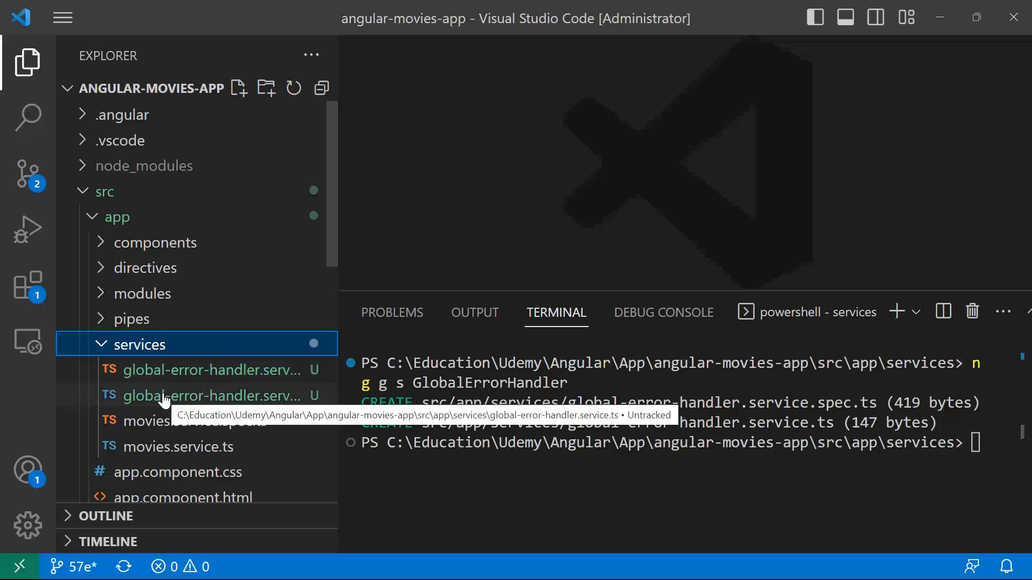
click(210, 395)
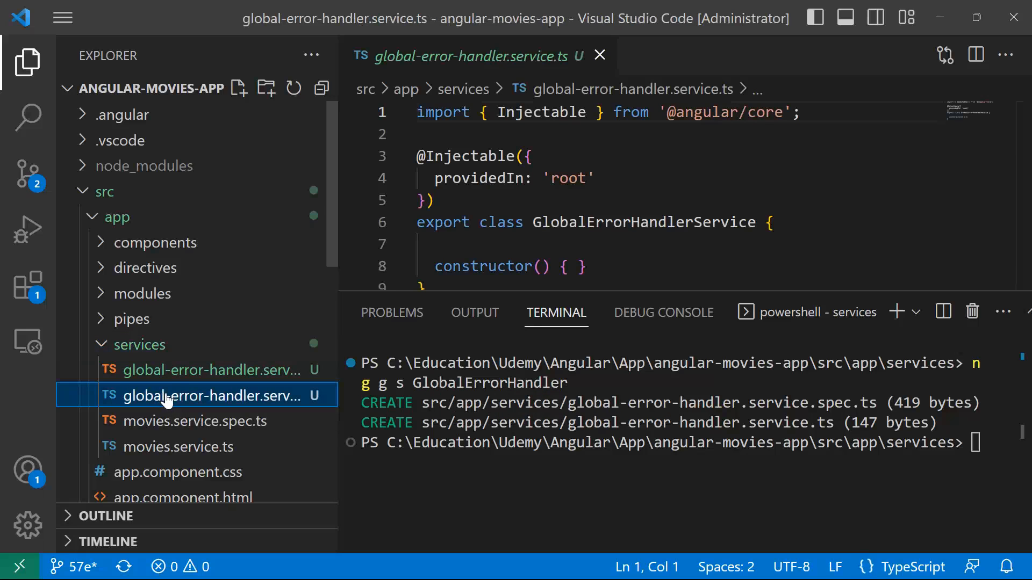
click(27, 63)
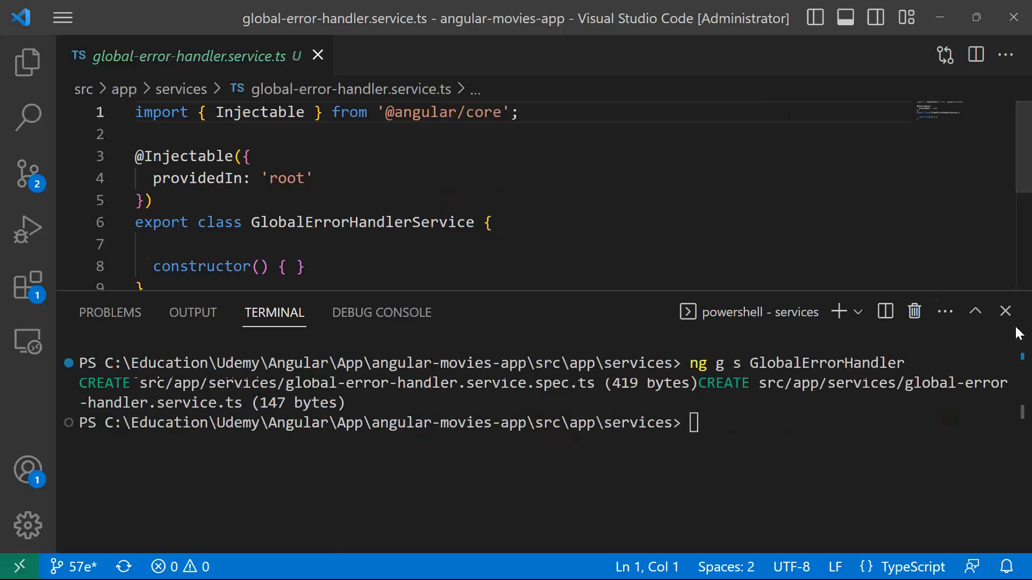
click(1005, 311)
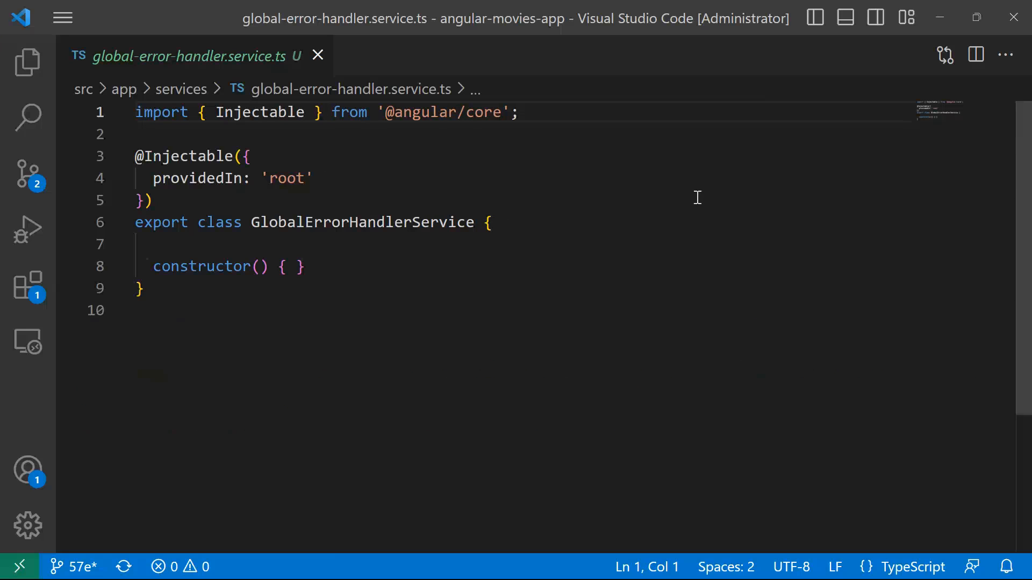
click(150, 200)
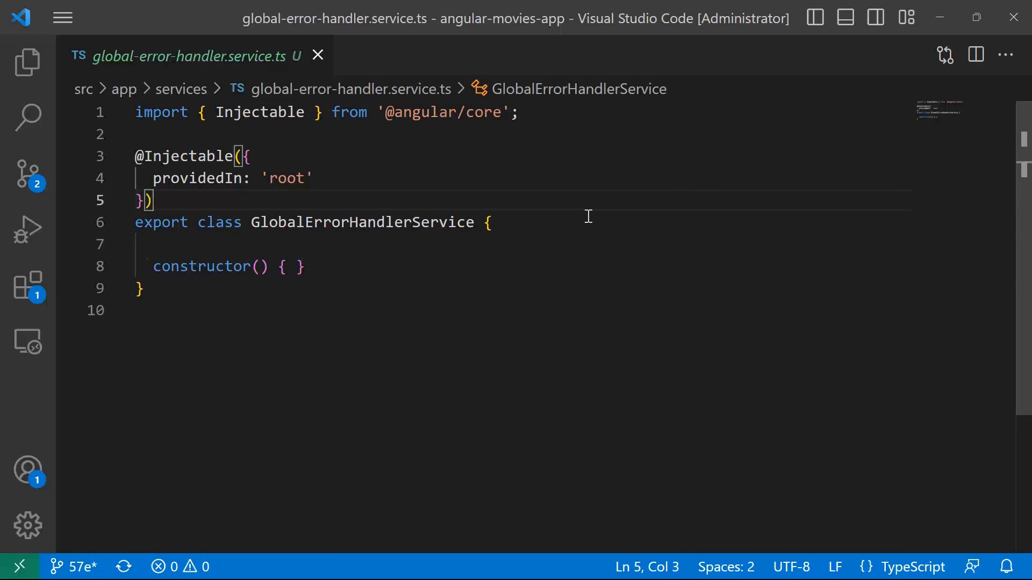
mouse_move(408, 158)
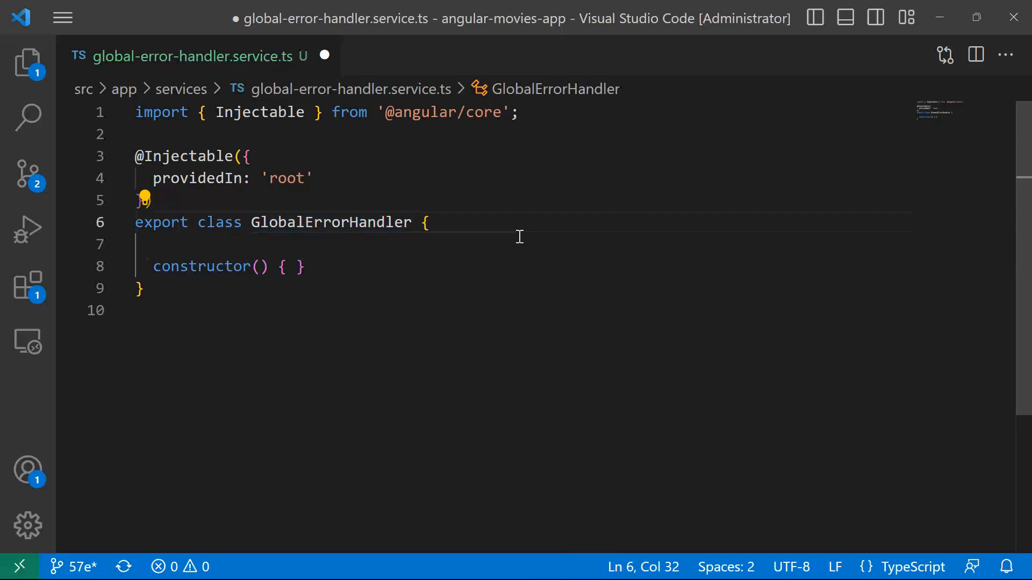
text(implements)
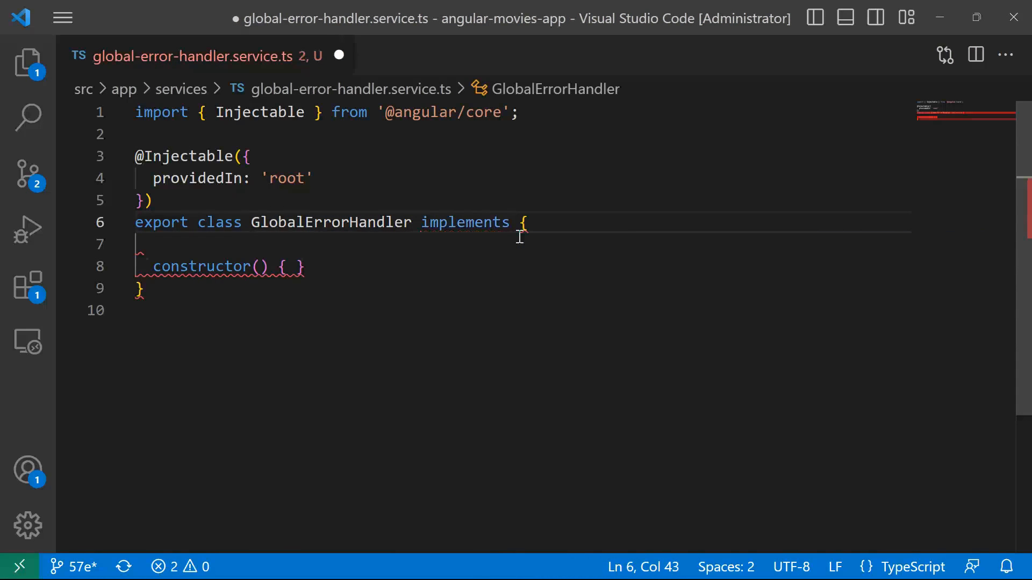
text(ErrorHa)
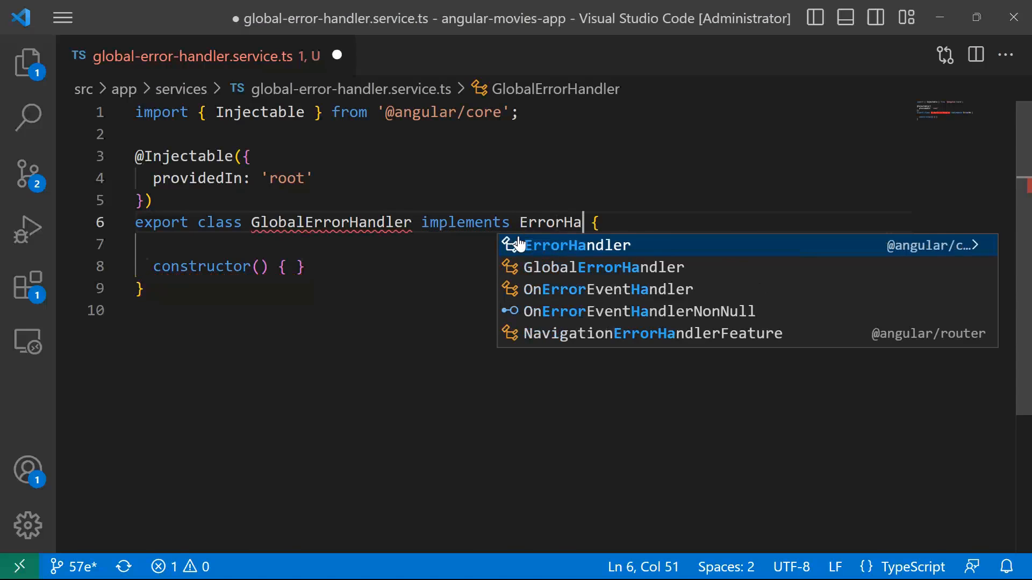
click(575, 245)
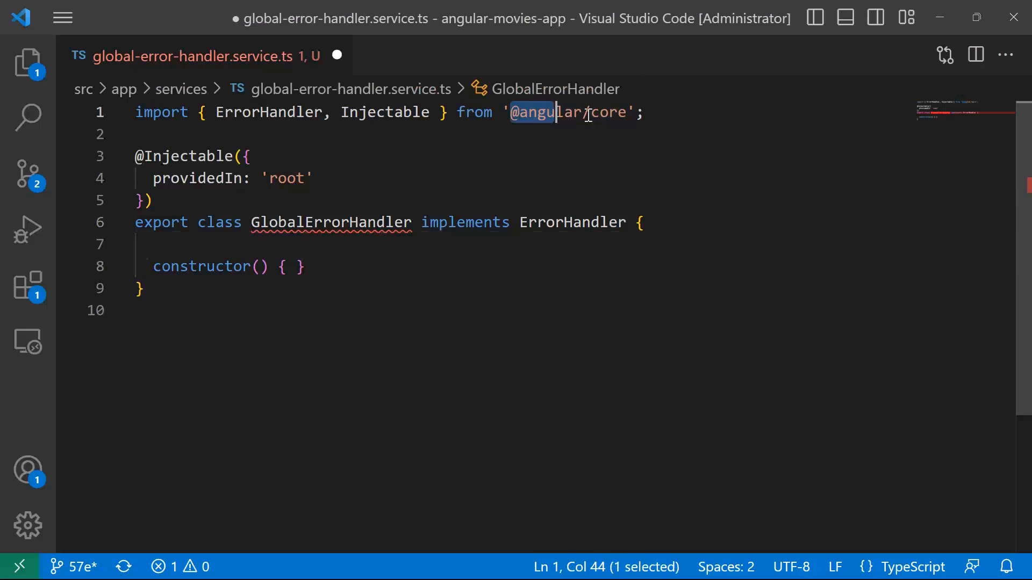
double_click(567, 112)
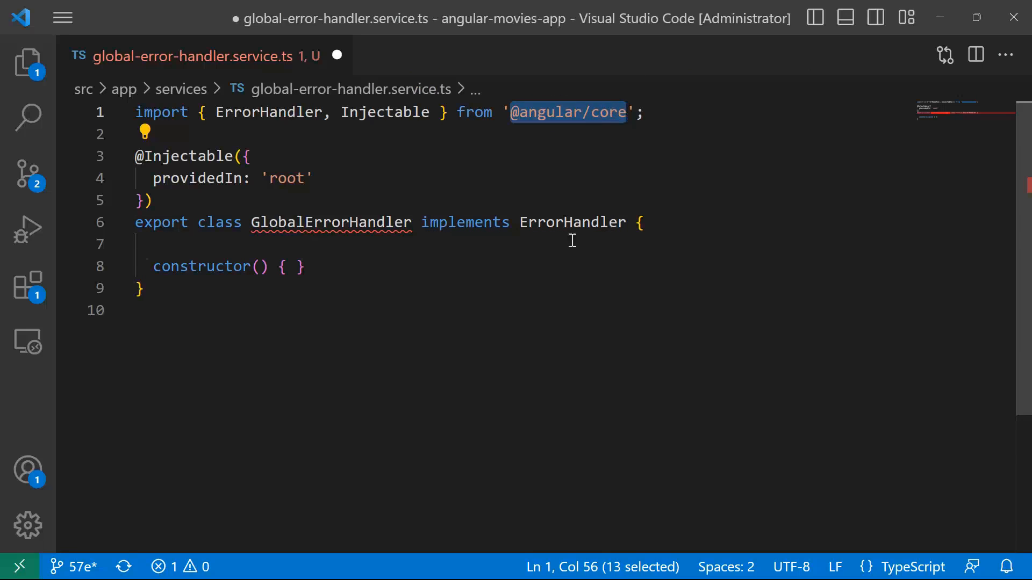
mouse_move(341, 237)
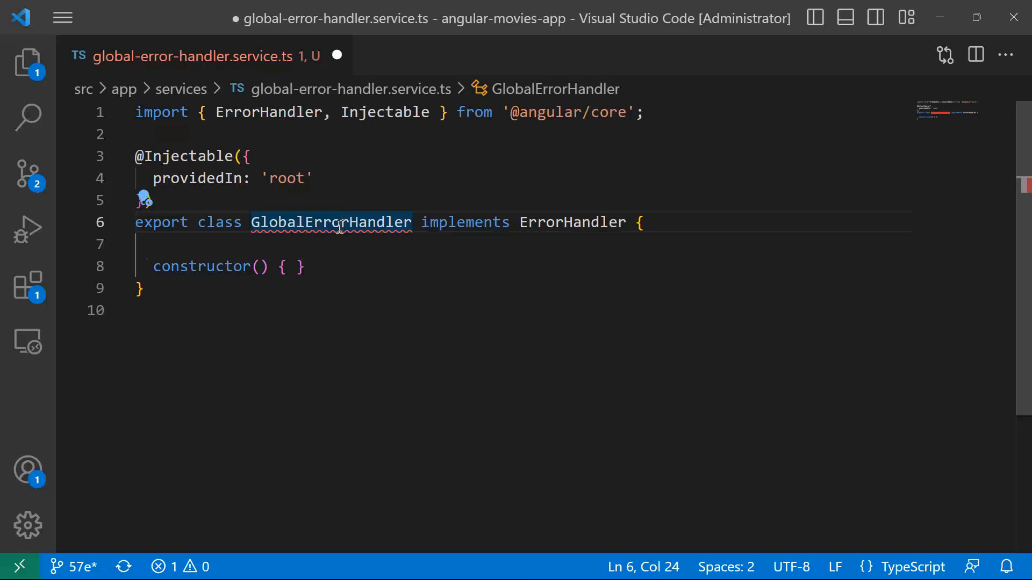
mouse_move(331, 222)
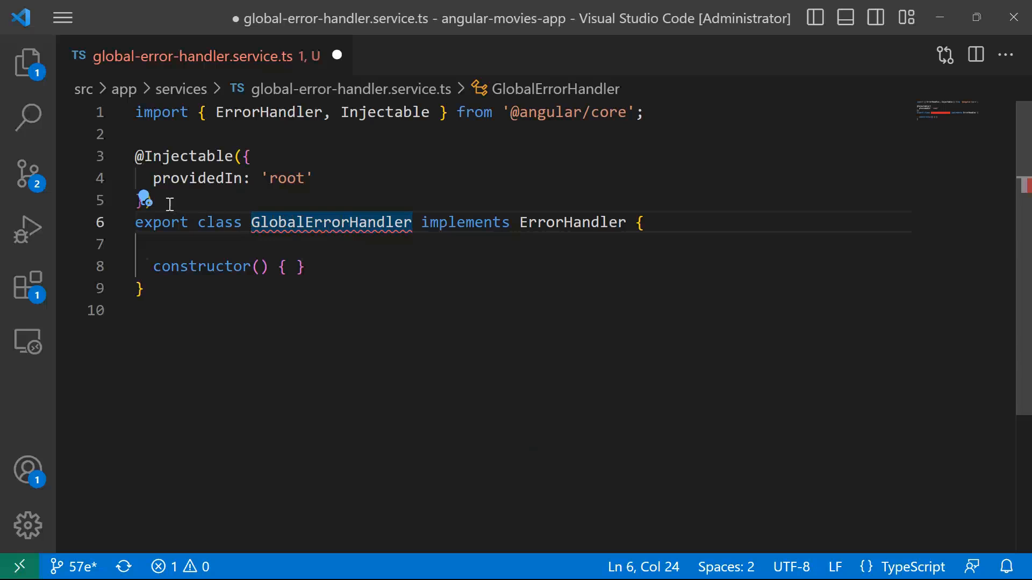
Implement the ErrorHandler interface via Quick Fix and empty the generated handleError body.
click(143, 201)
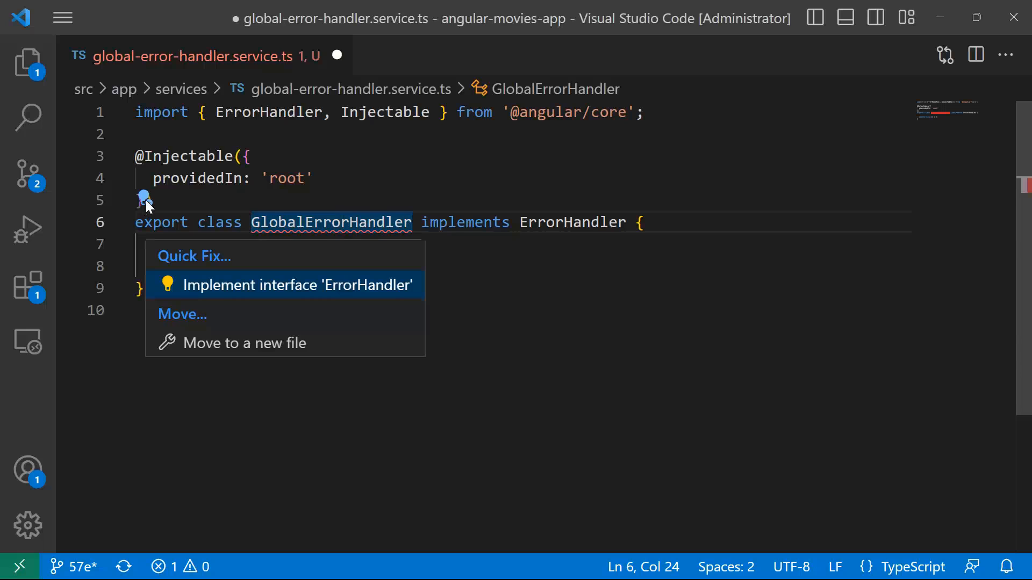
mouse_move(209, 291)
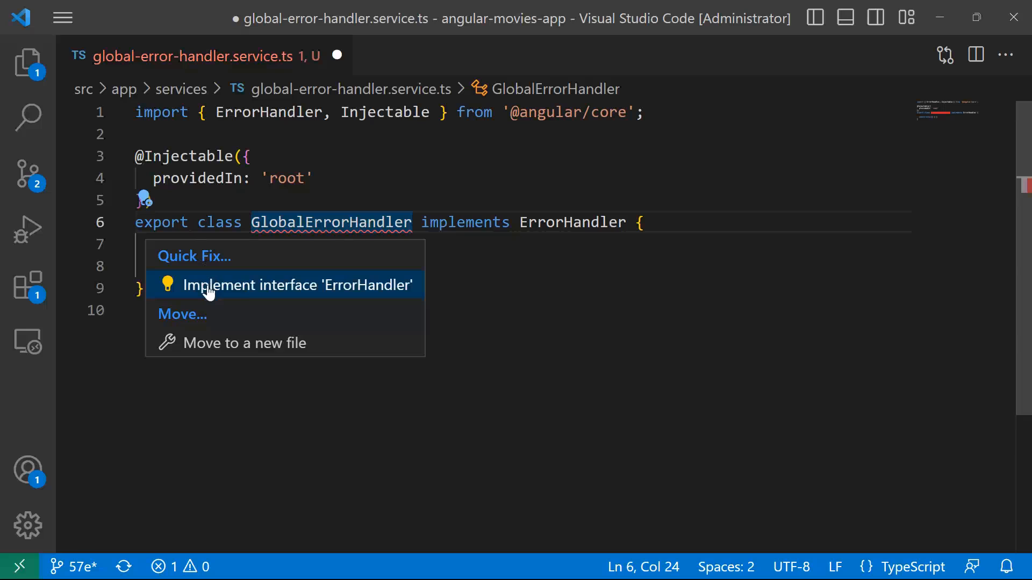
mouse_move(322, 280)
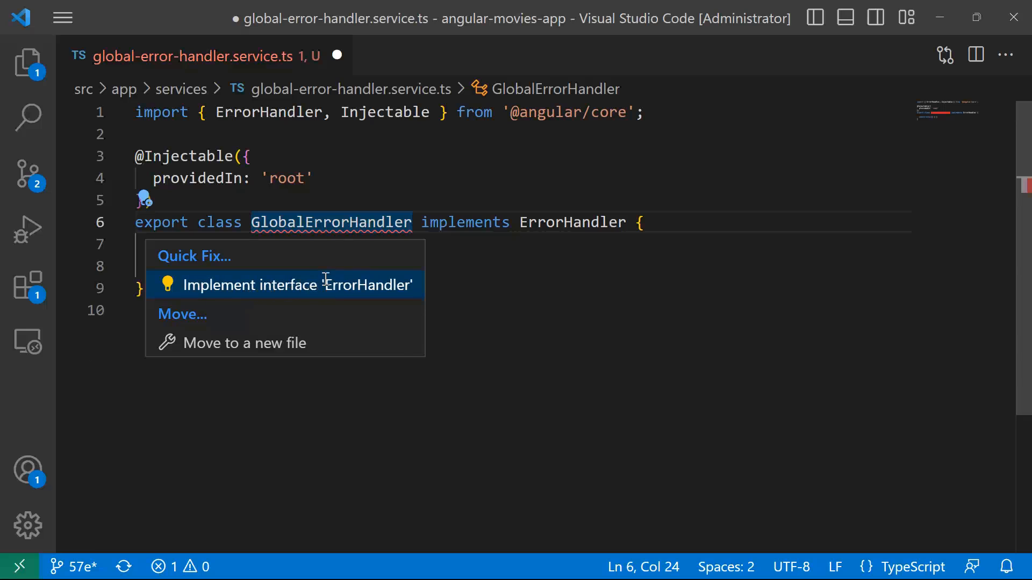
click(296, 285)
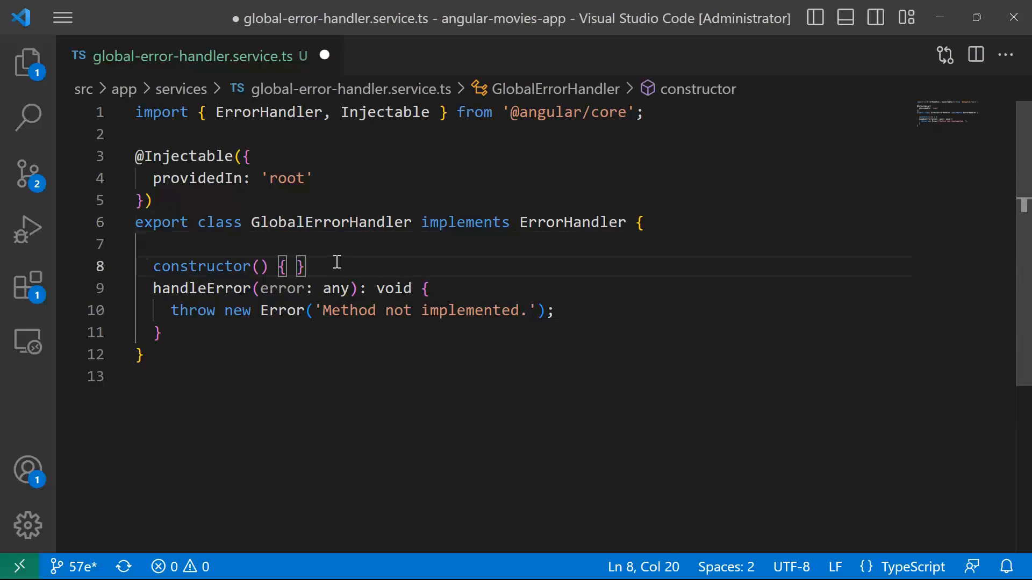
key(Enter)
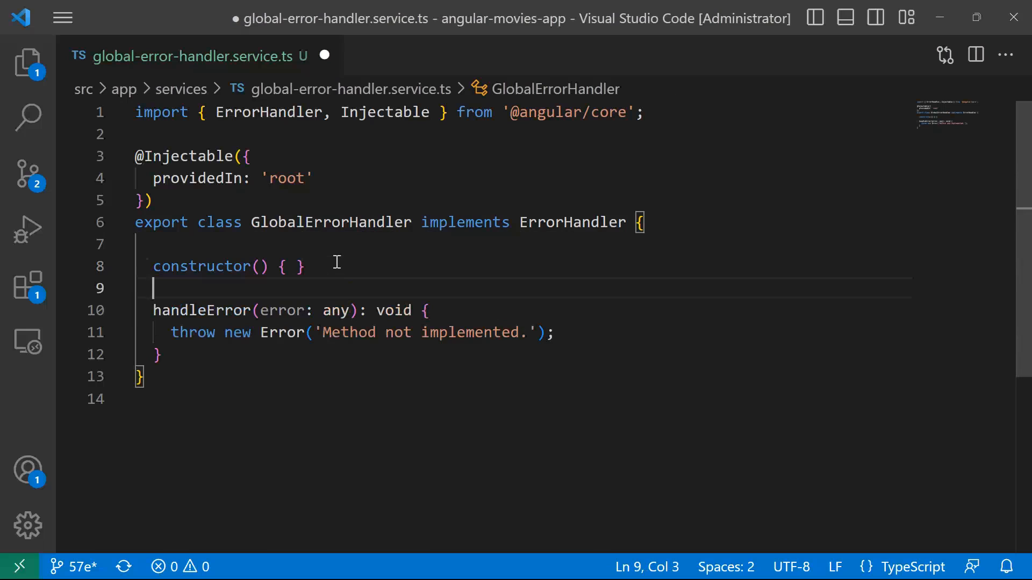
mouse_move(263, 314)
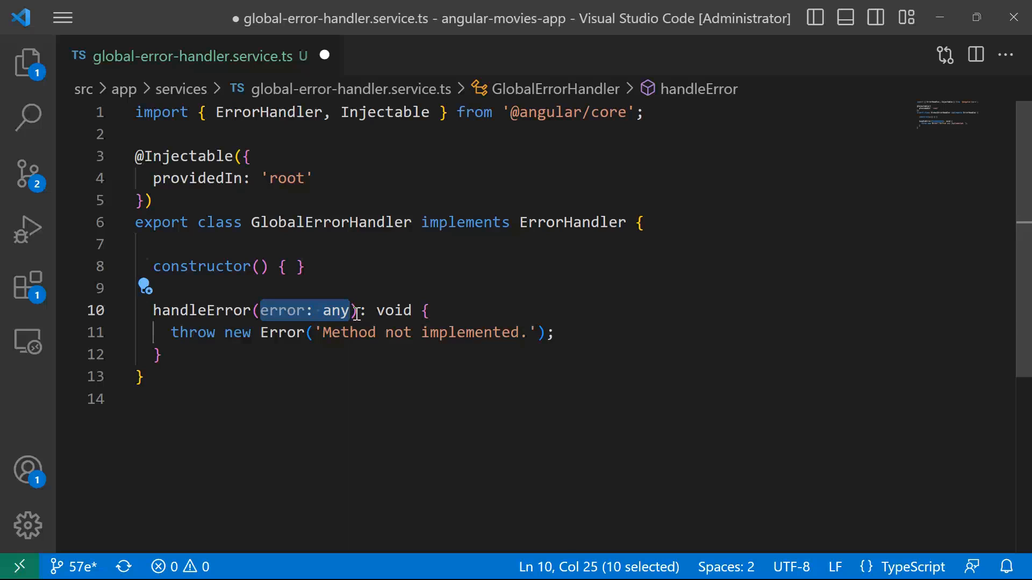
click(556, 332)
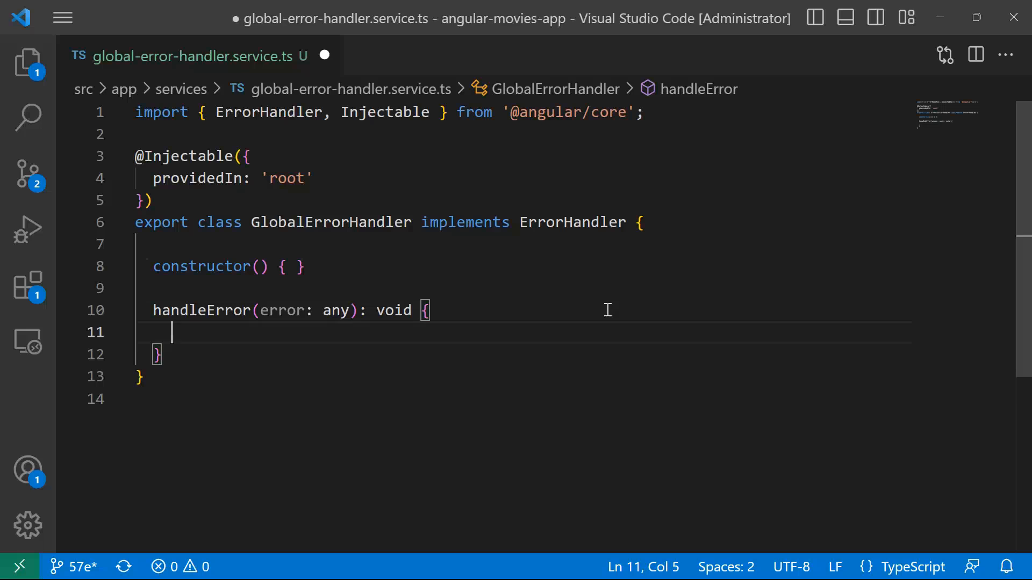
Log 'Error occurred: ' with the error inside handleError using console.log.
text(cosn)
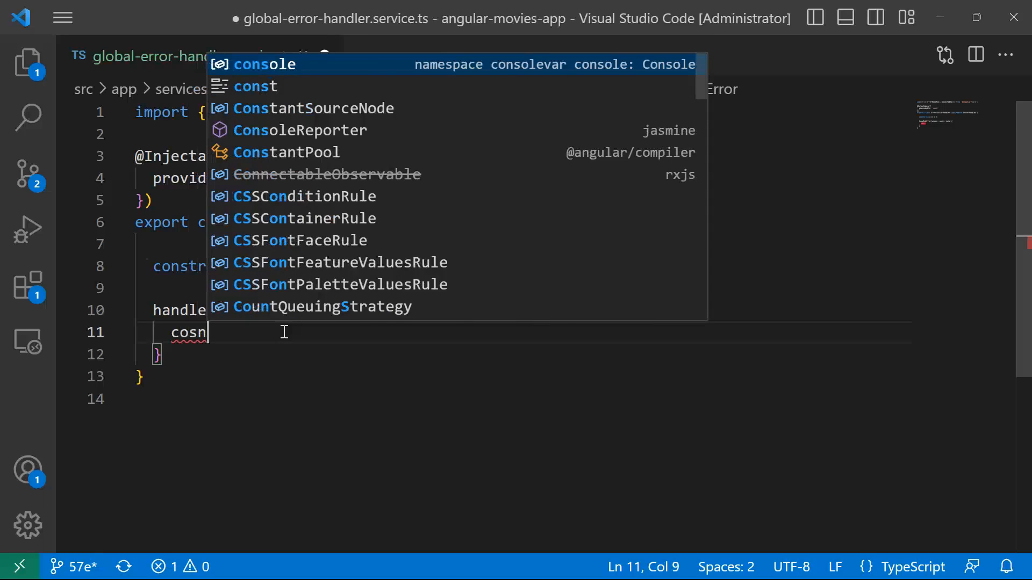
text(console.log)
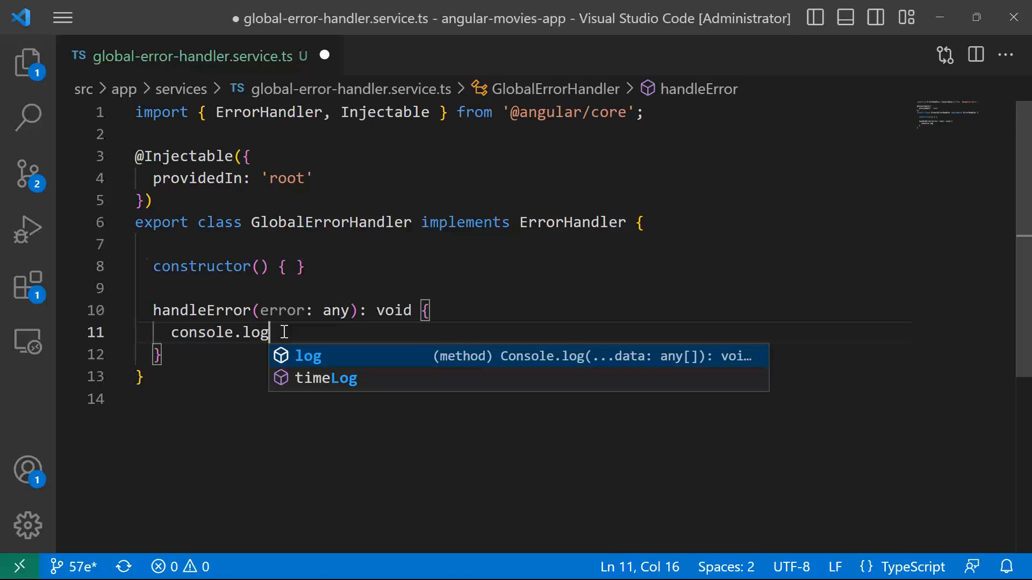
text(('Error'))
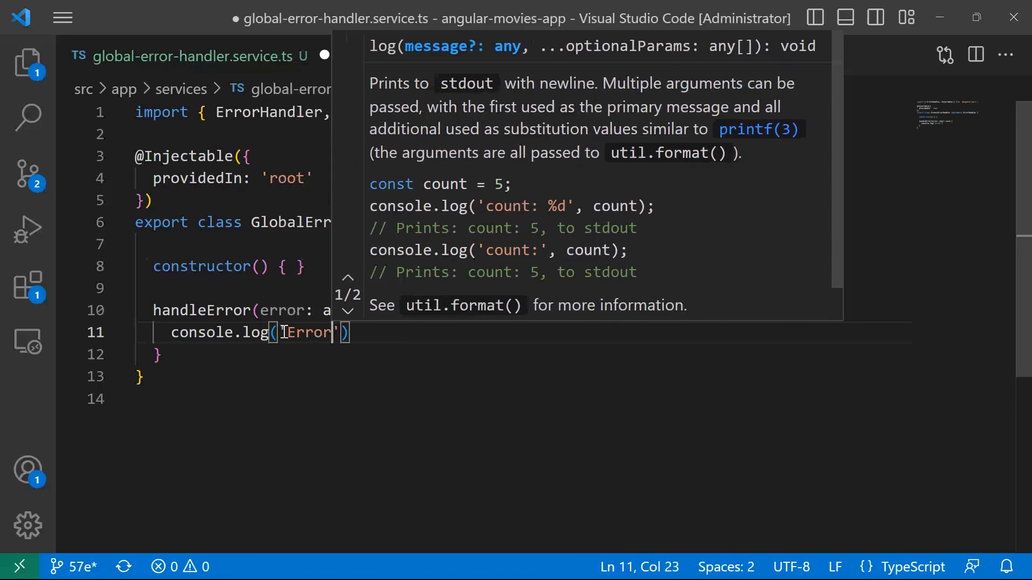
text(occurred:)
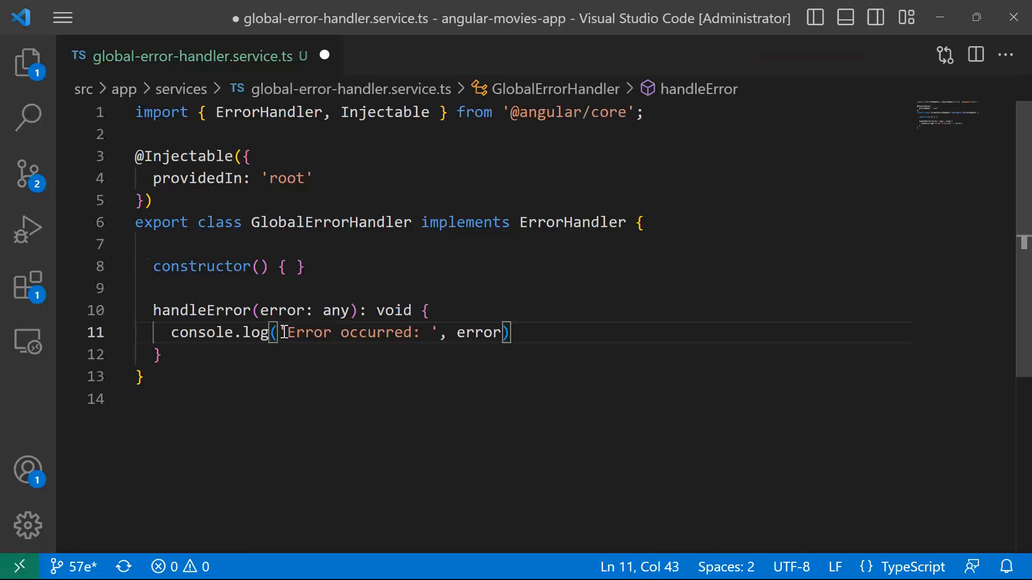
text(;)
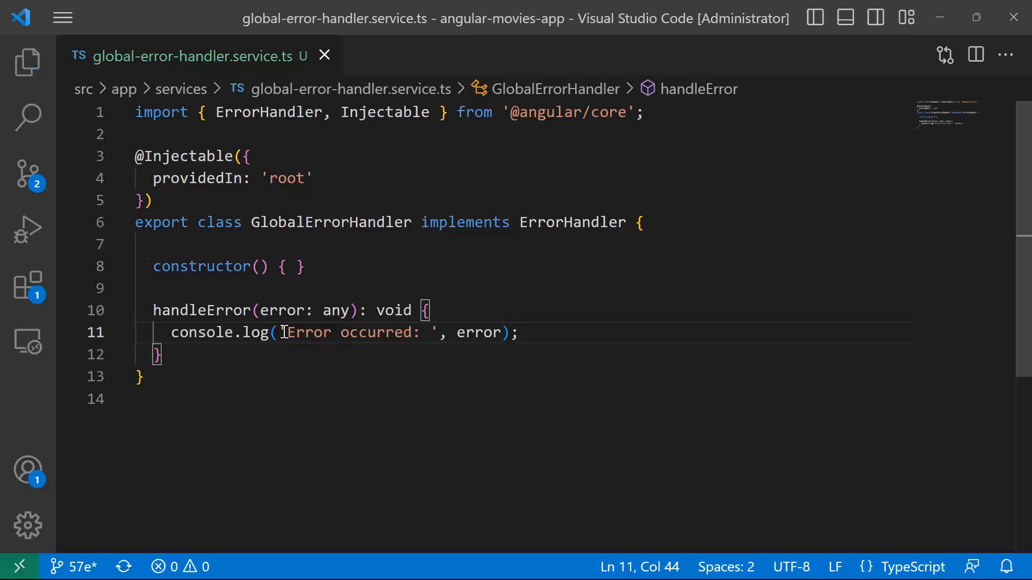
Add comments about sending the error to logging and showing it on screen, then save.
text(//If you want you can)
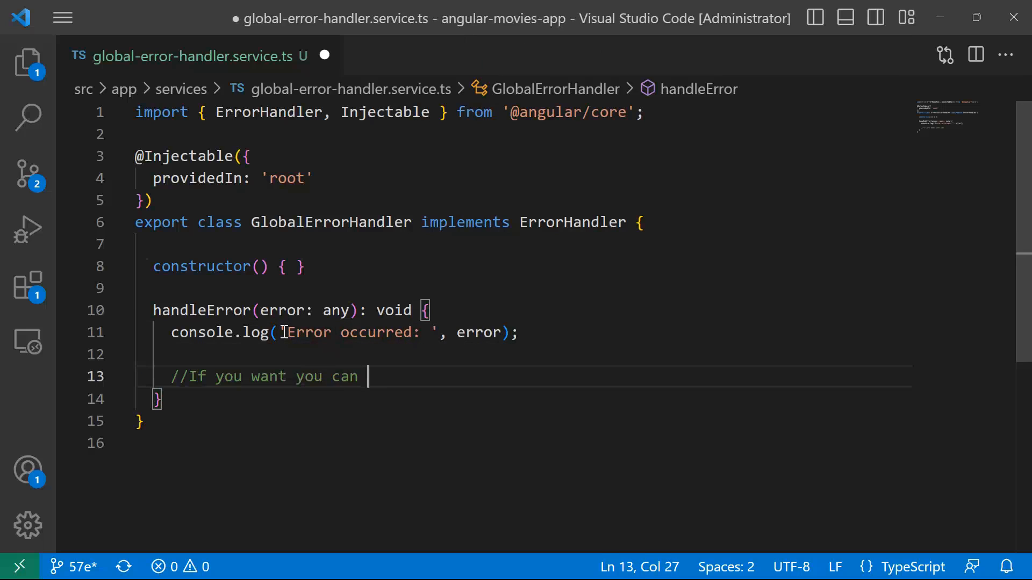
text(also send this error ro a logging infrastructure)
text(//)
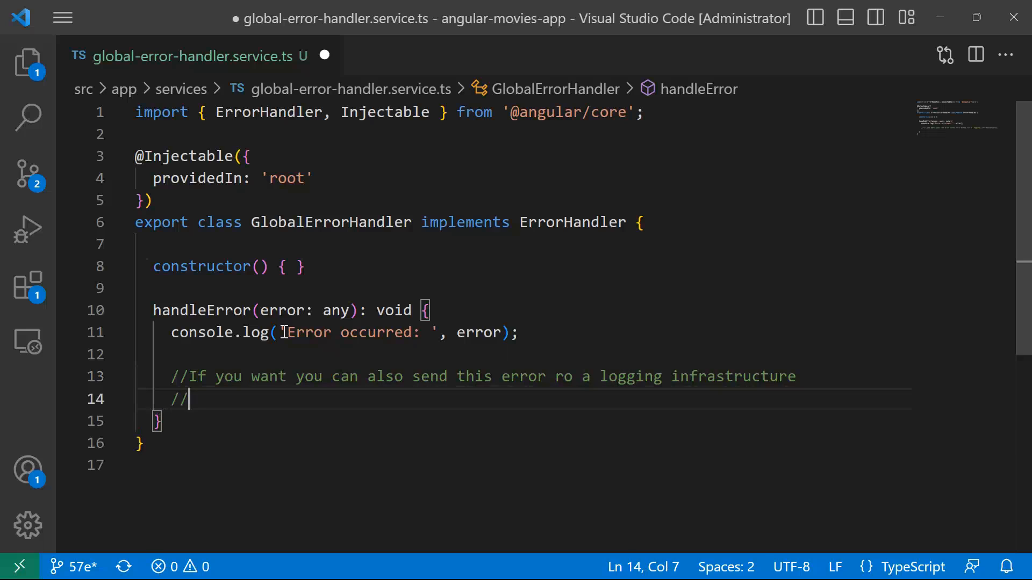
text(Show an error on the d)
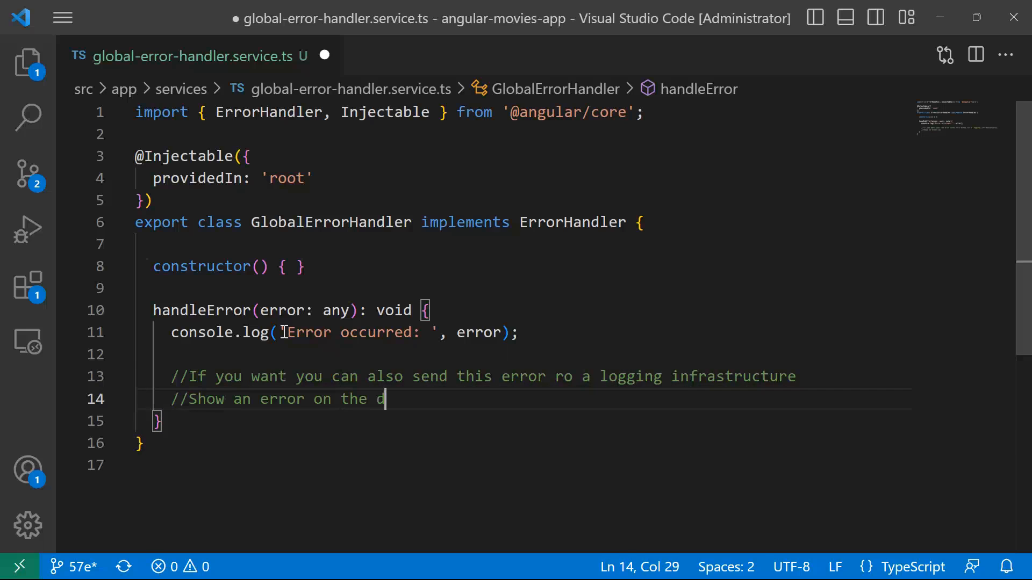
text(creen)
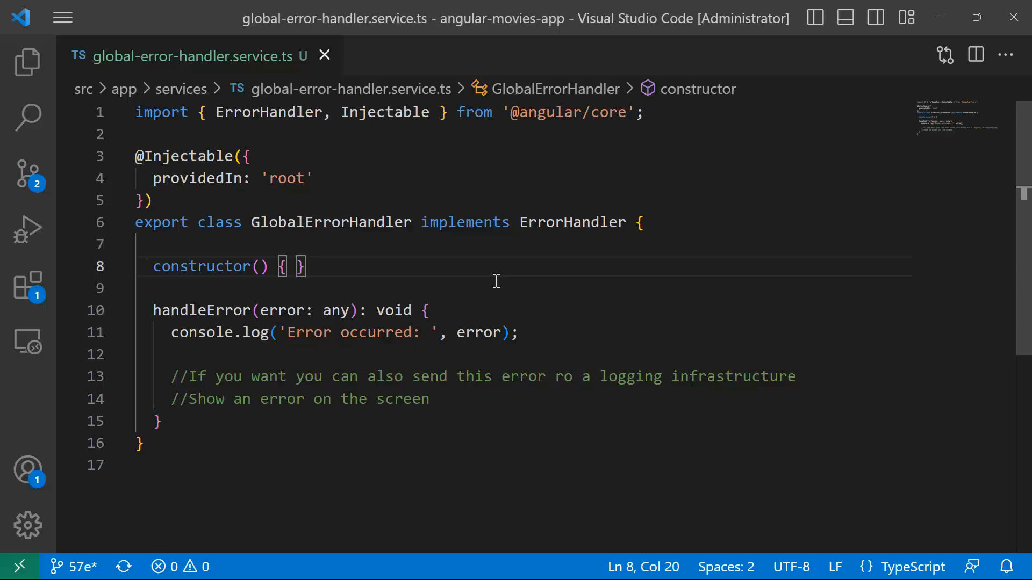
mouse_move(91, 56)
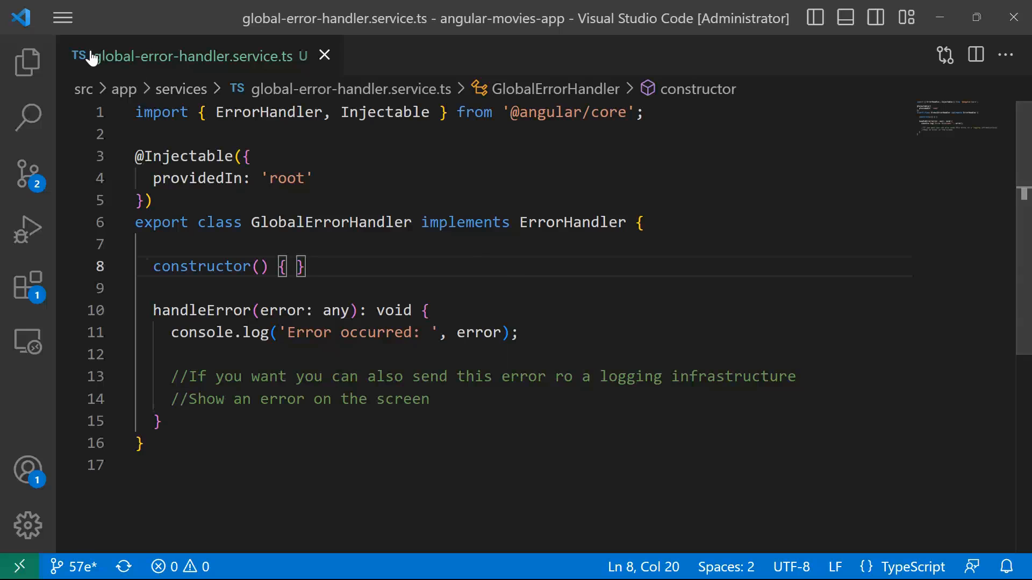
click(27, 62)
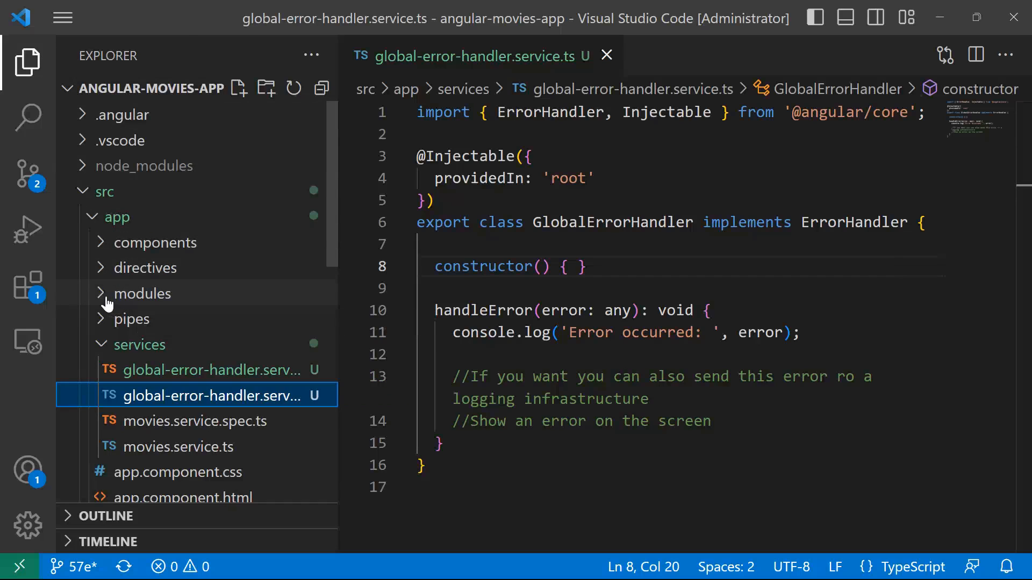
Add a GlobalErrorHandler entry after MoviesService in app.module.ts providers.
scroll(down, 3)
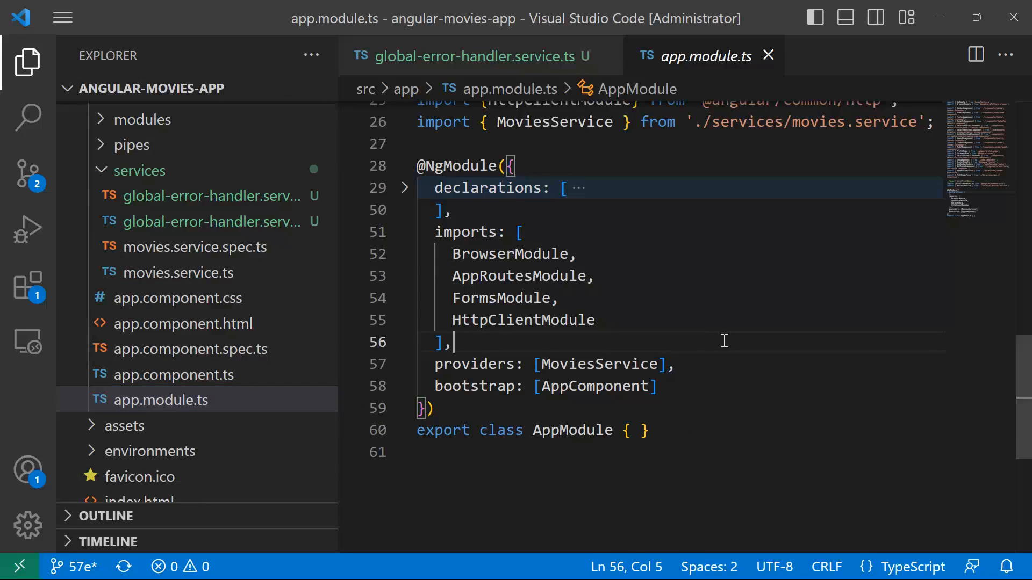
mouse_move(488, 374)
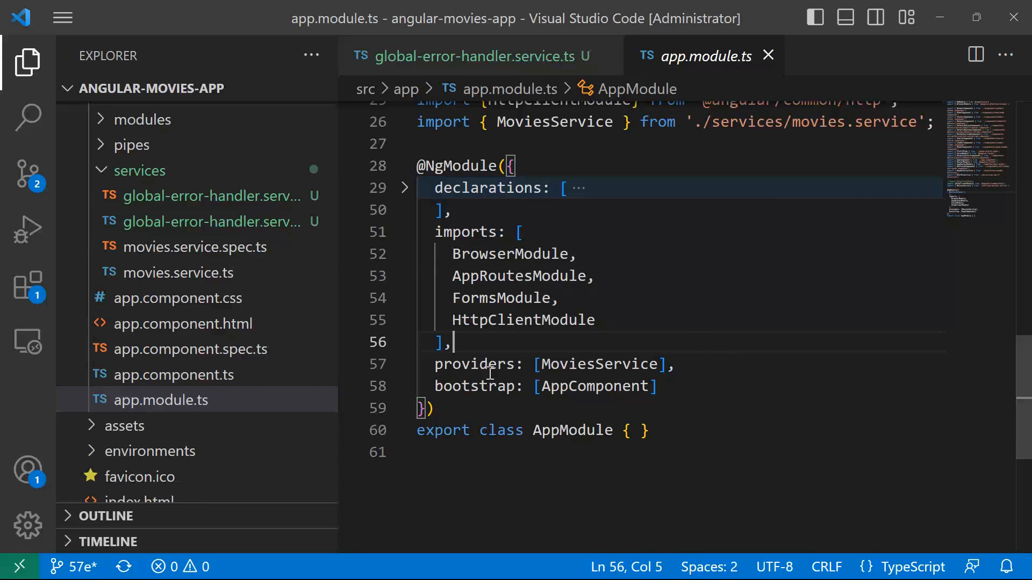
double_click(592, 363)
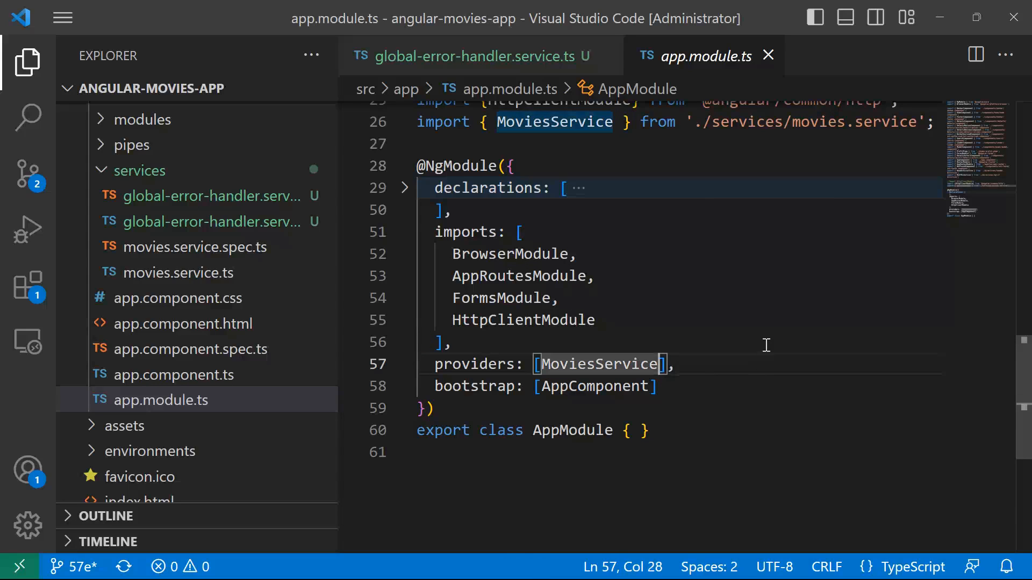
text(,)
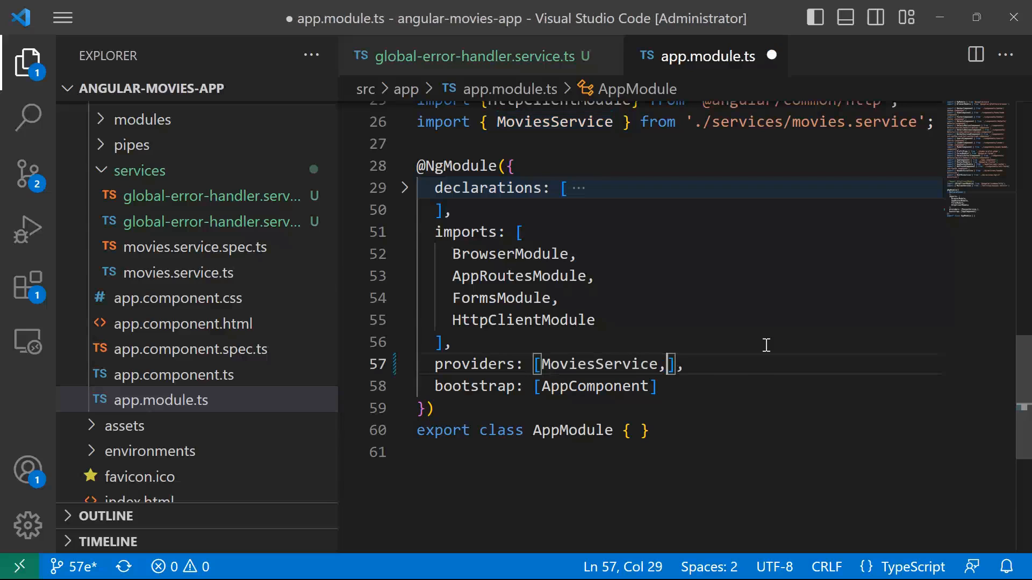
text(E)
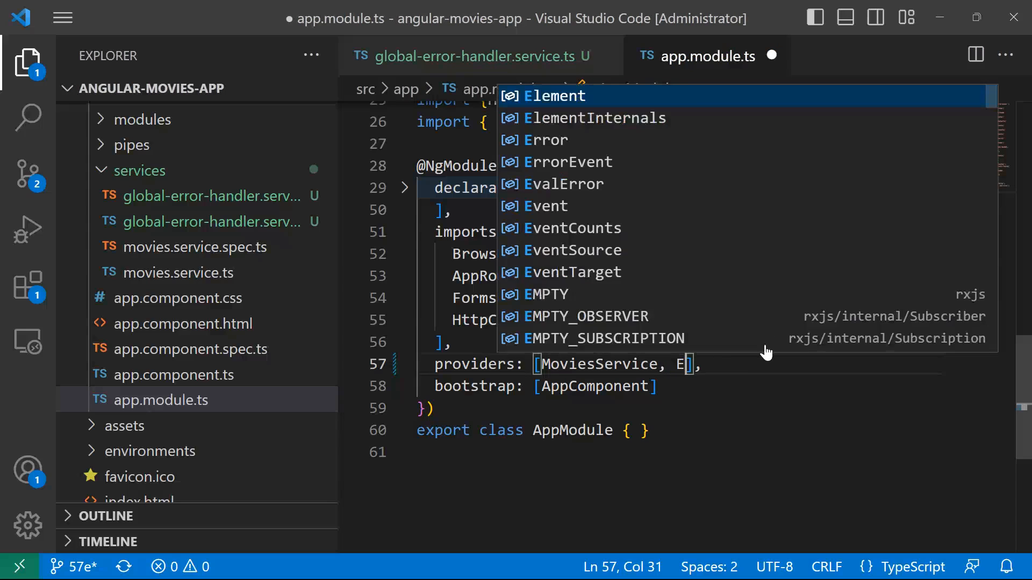
text(rror)
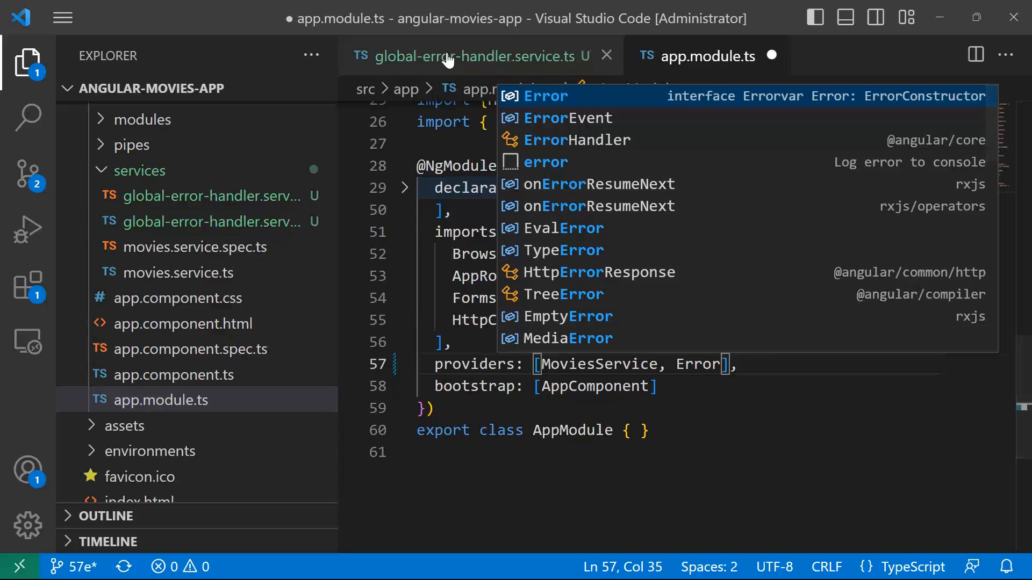
mouse_move(680, 378)
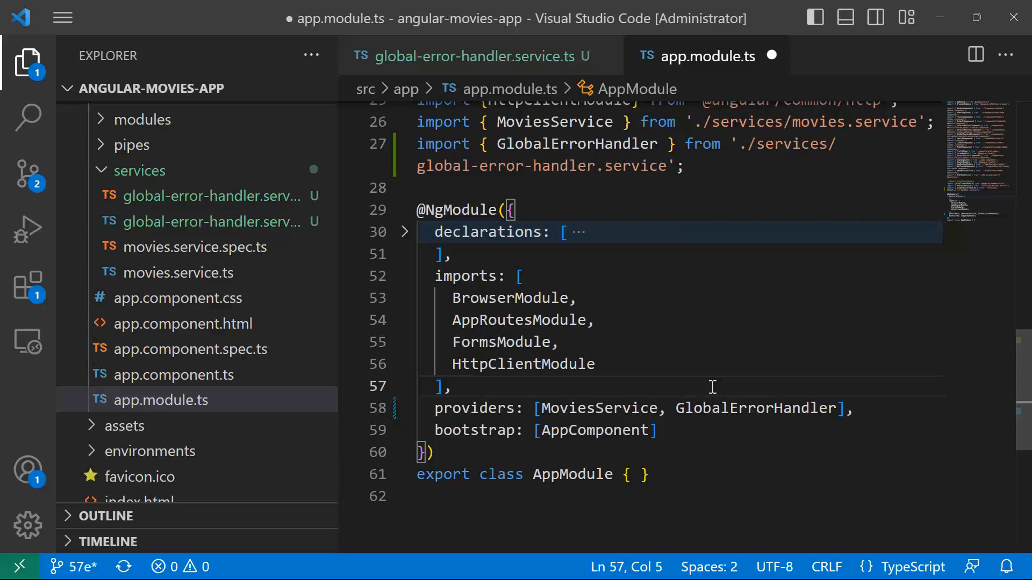
mouse_move(758, 408)
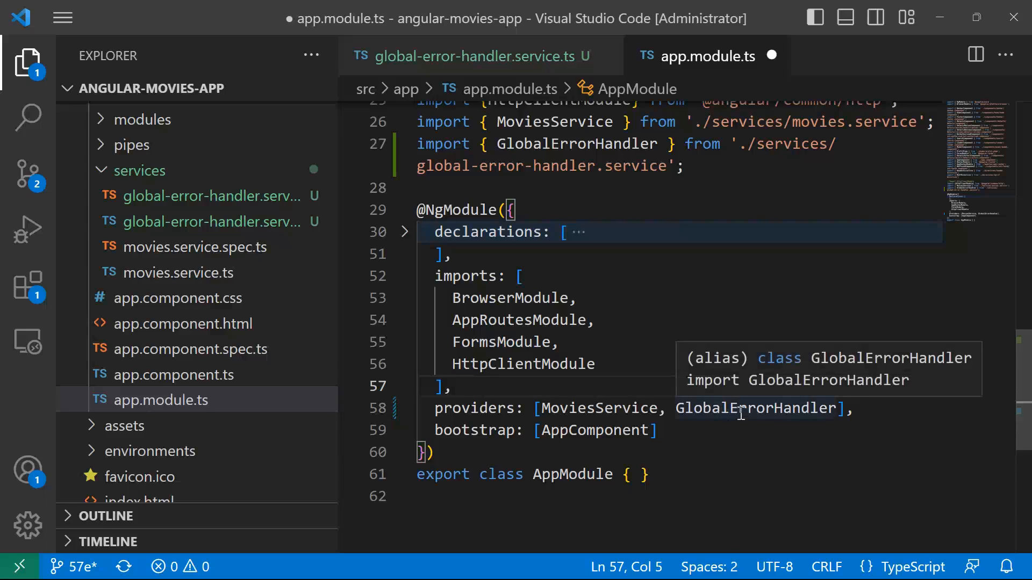
Replace the entry with {provide: ErrorHandler, useClass: GlobalErrorHandler} in providers.
double_click(755, 408)
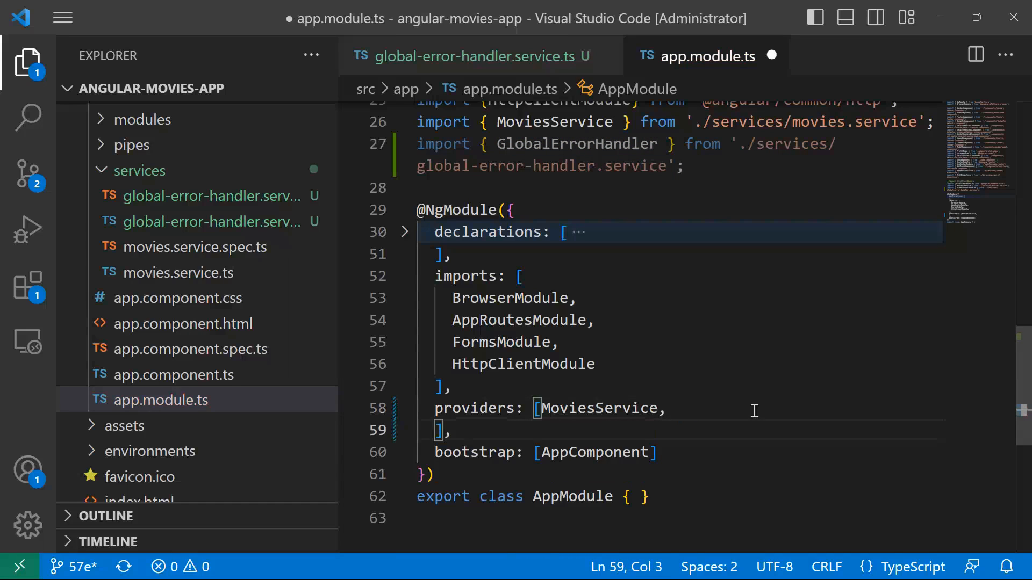
text({})
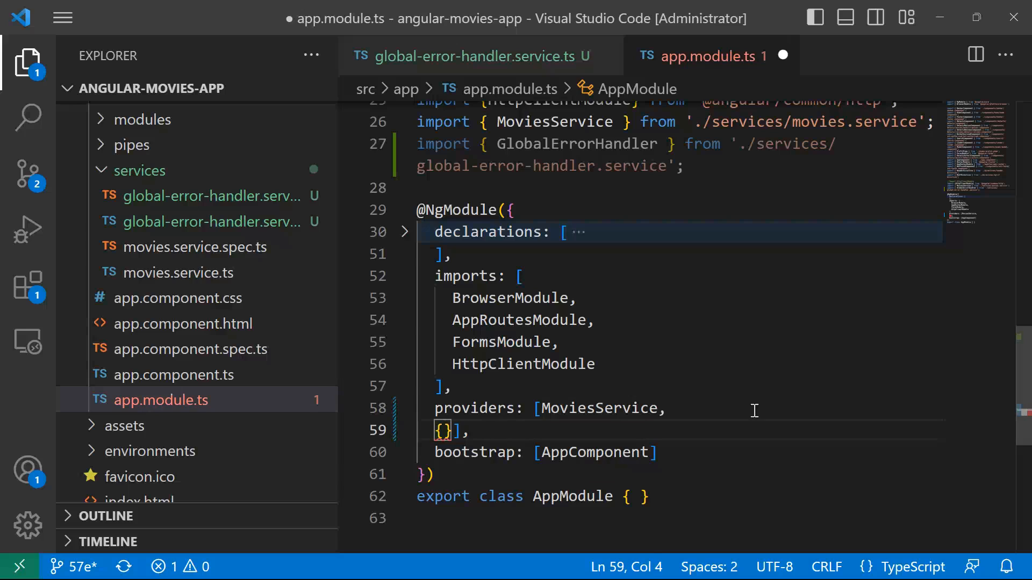
click(456, 430)
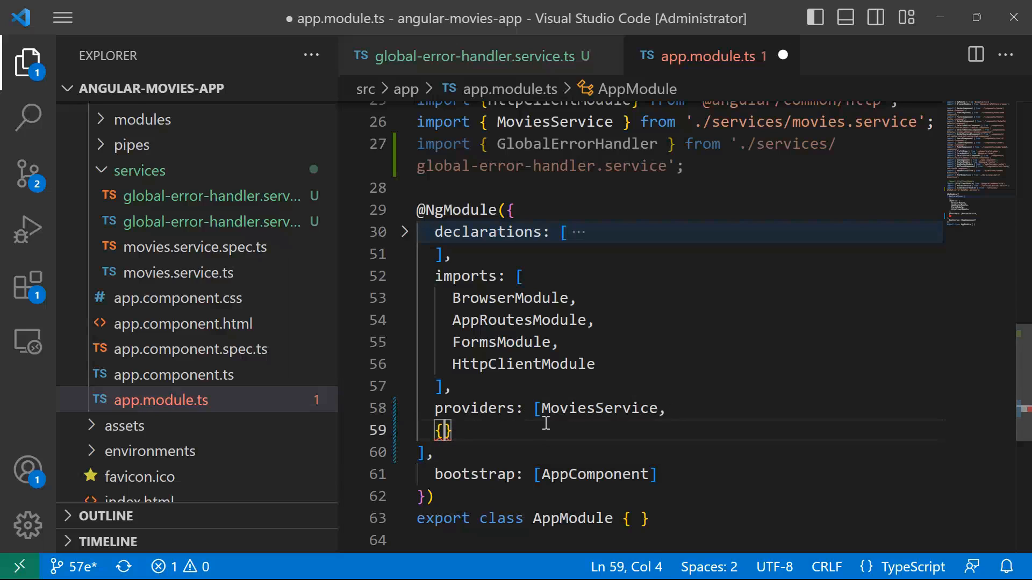
text(provide: E)
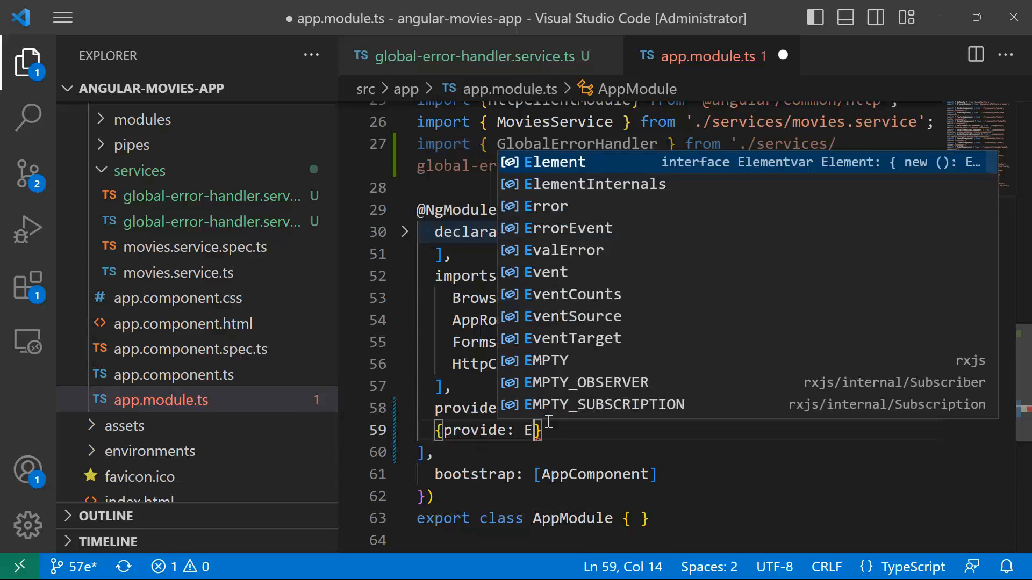
text(rrorHandler,)
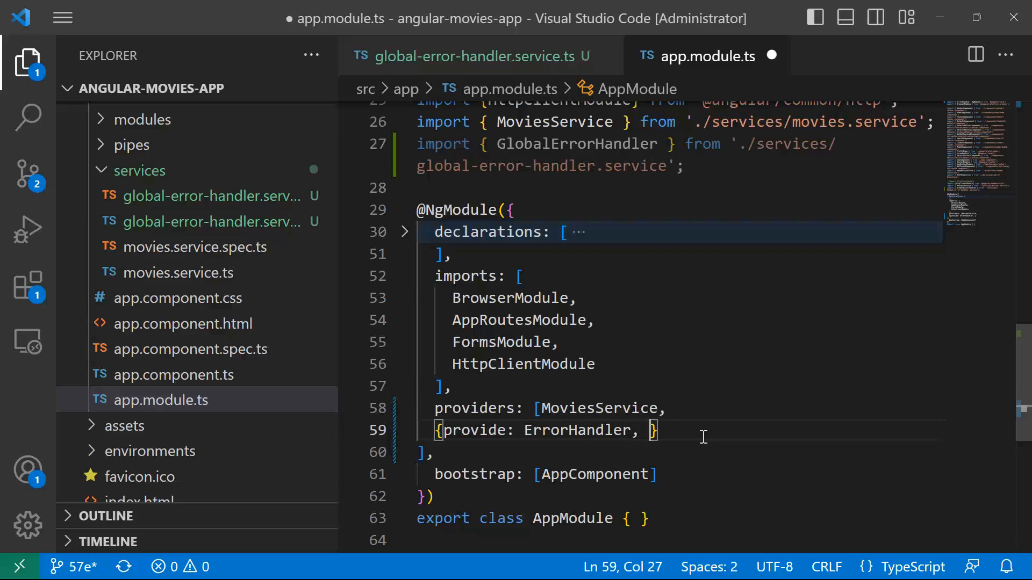
text(useClass)
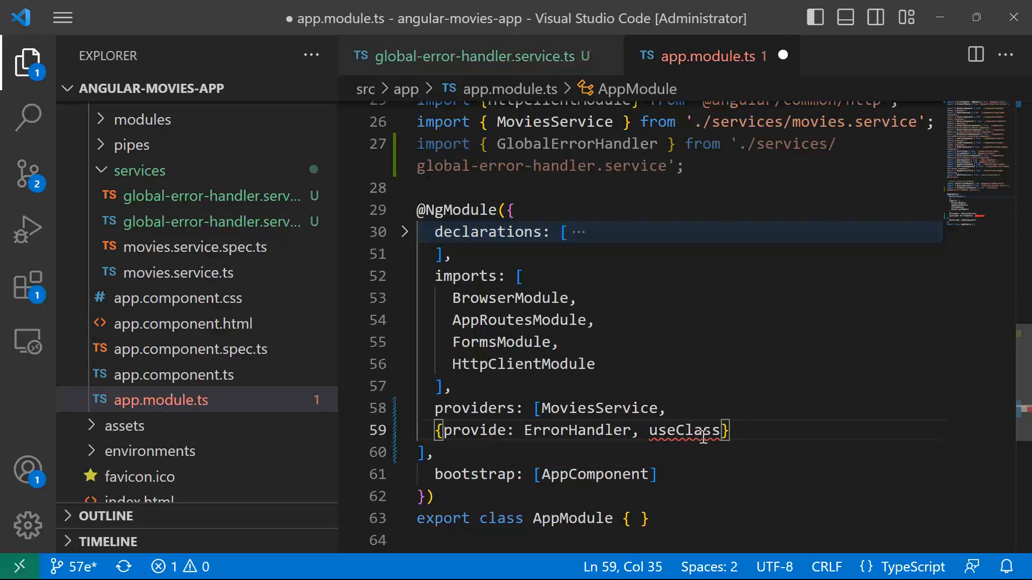
text(GlobalErrorHandler)
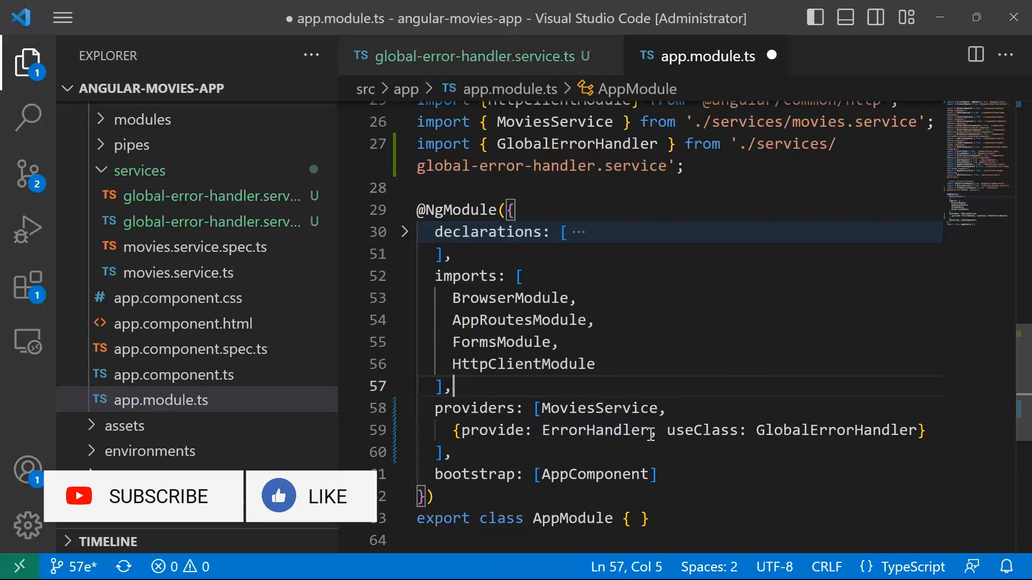
Review the ErrorHandler token and GlobalErrorHandler class in the provider and save app.module.ts.
double_click(597, 431)
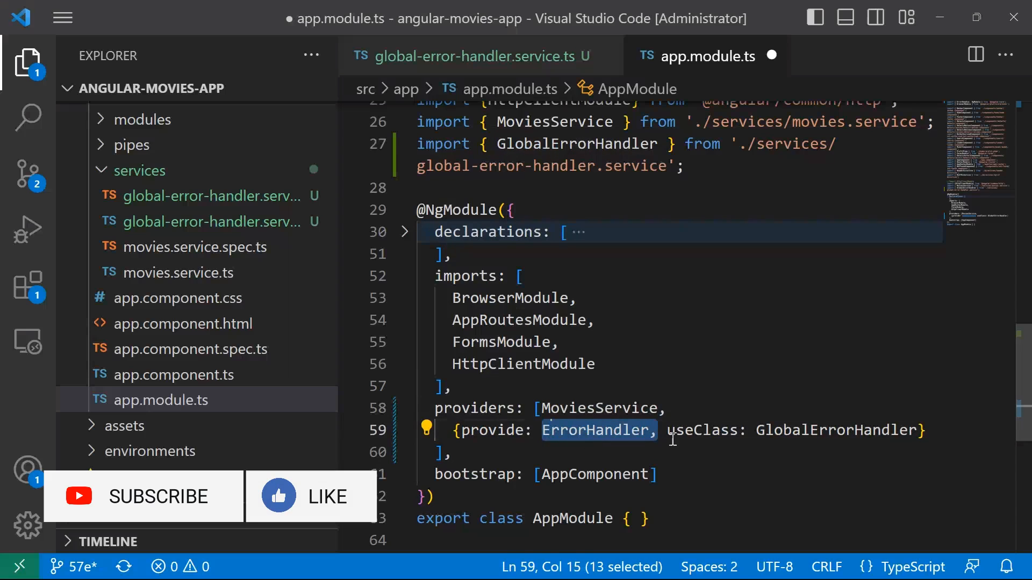
double_click(837, 430)
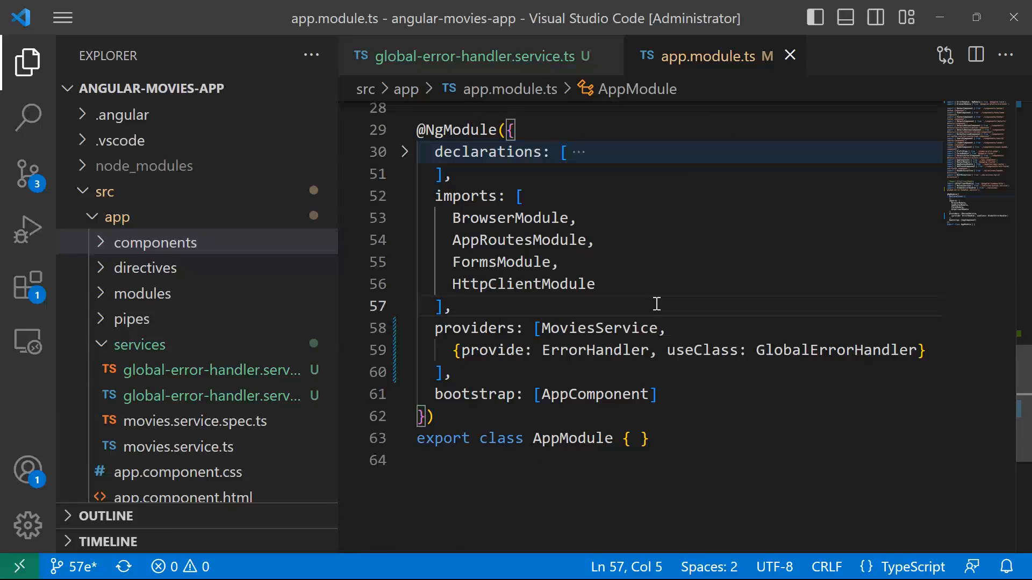
mouse_move(273, 279)
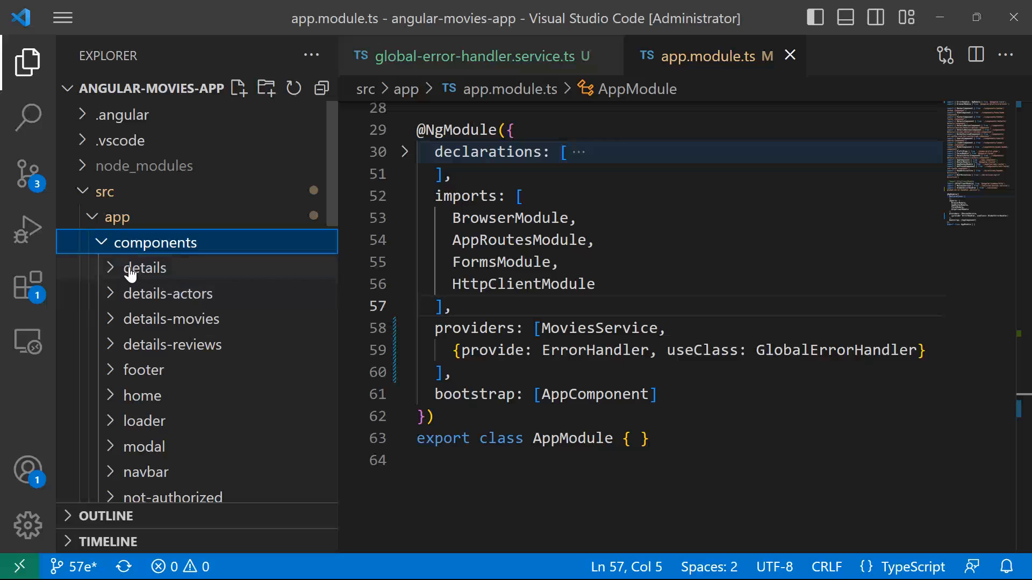
Show details.component.ts from the components > details folder in the editor.
click(143, 267)
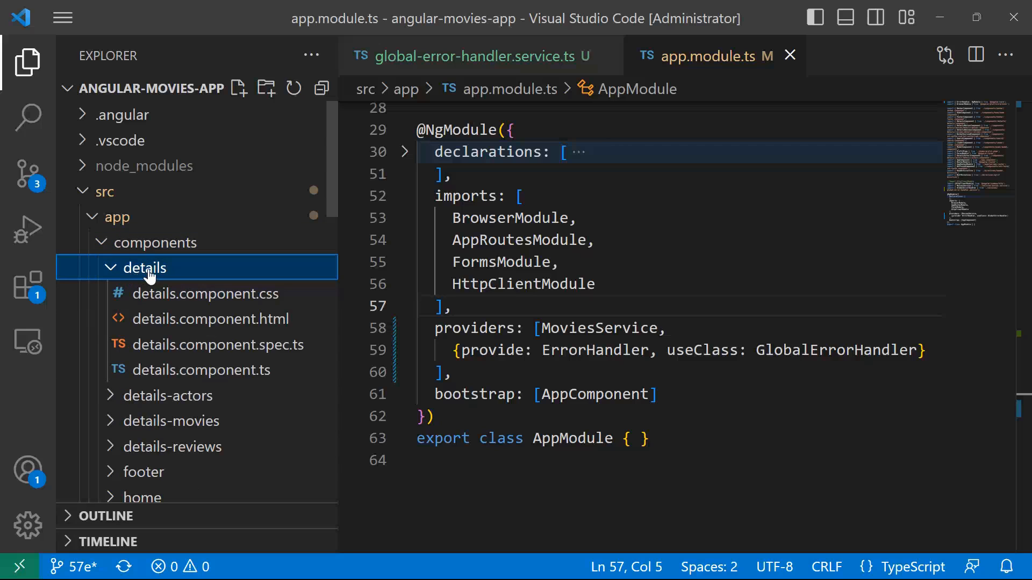
mouse_move(201, 369)
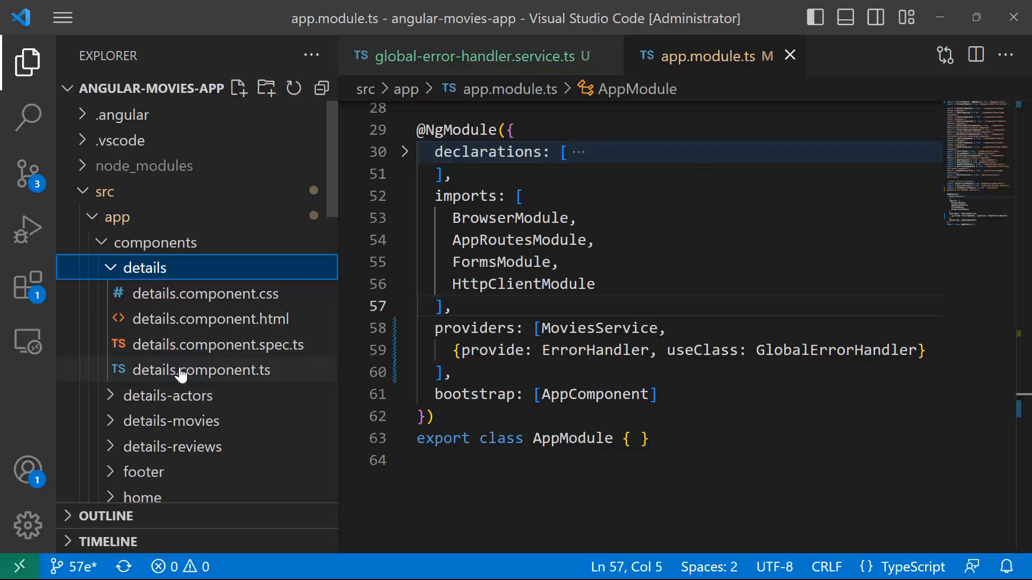
click(202, 369)
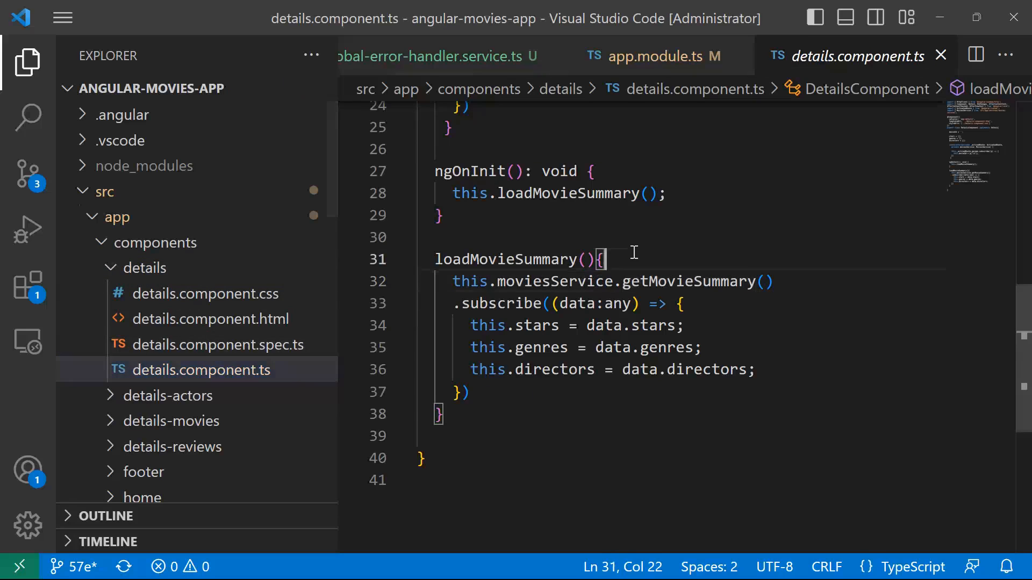
scroll(up, 3)
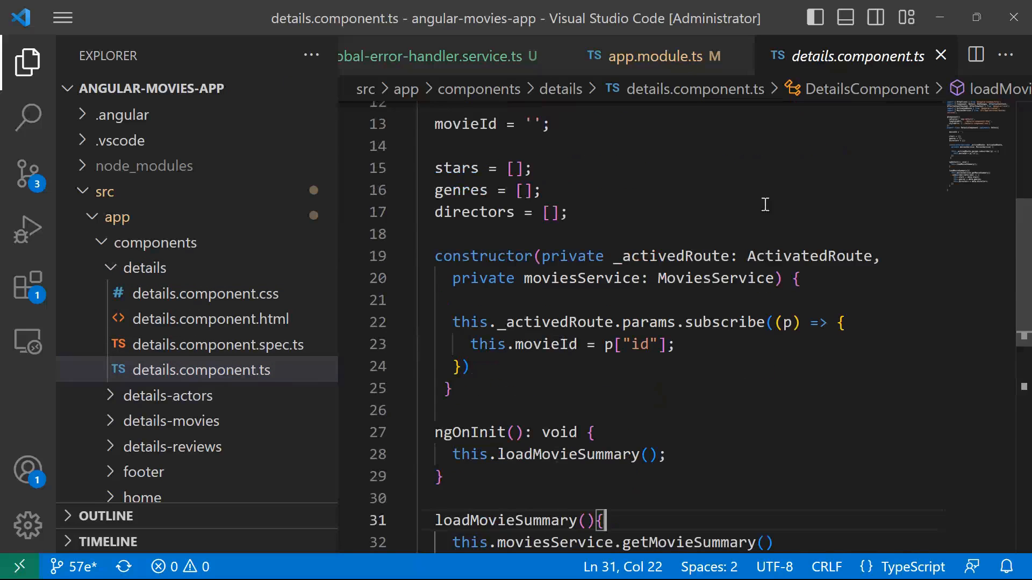
scroll(up, 3)
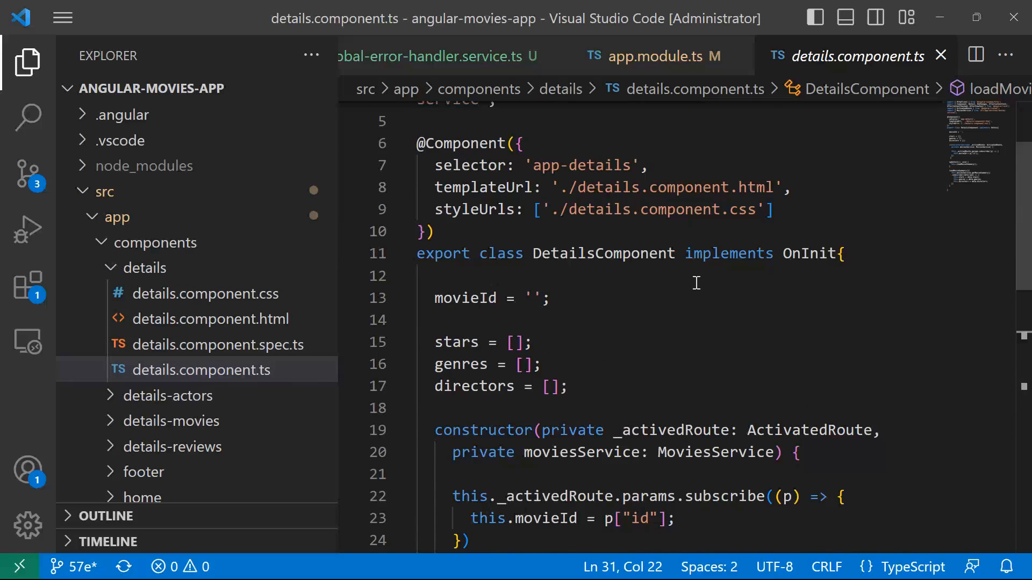
scroll(down, 3)
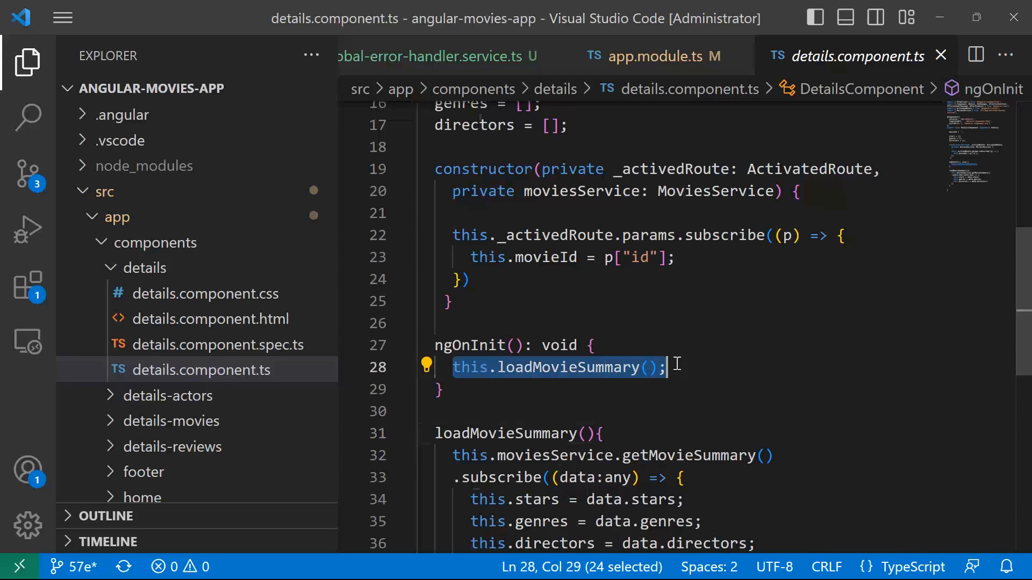
mouse_move(694, 367)
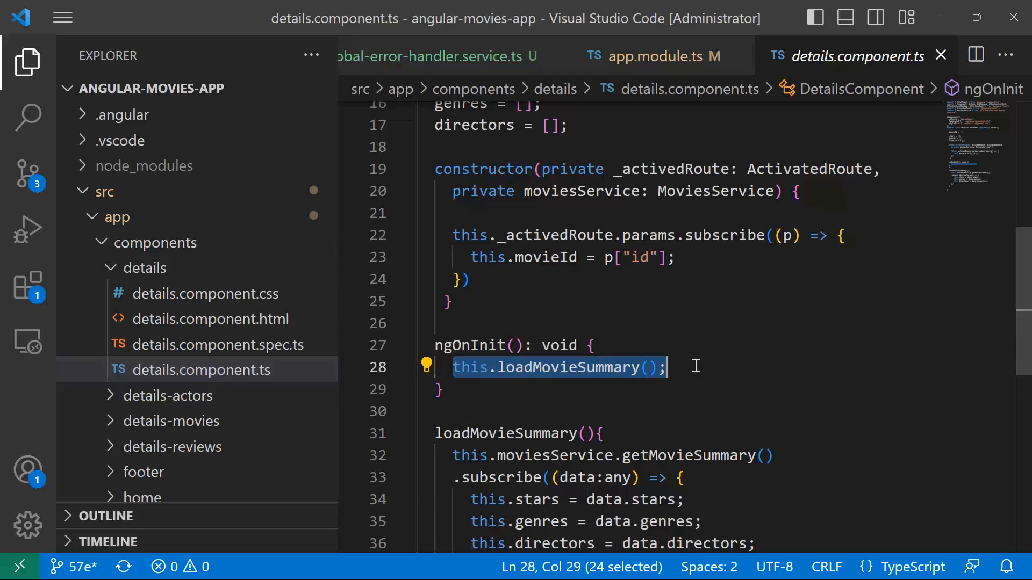
scroll(down, 3)
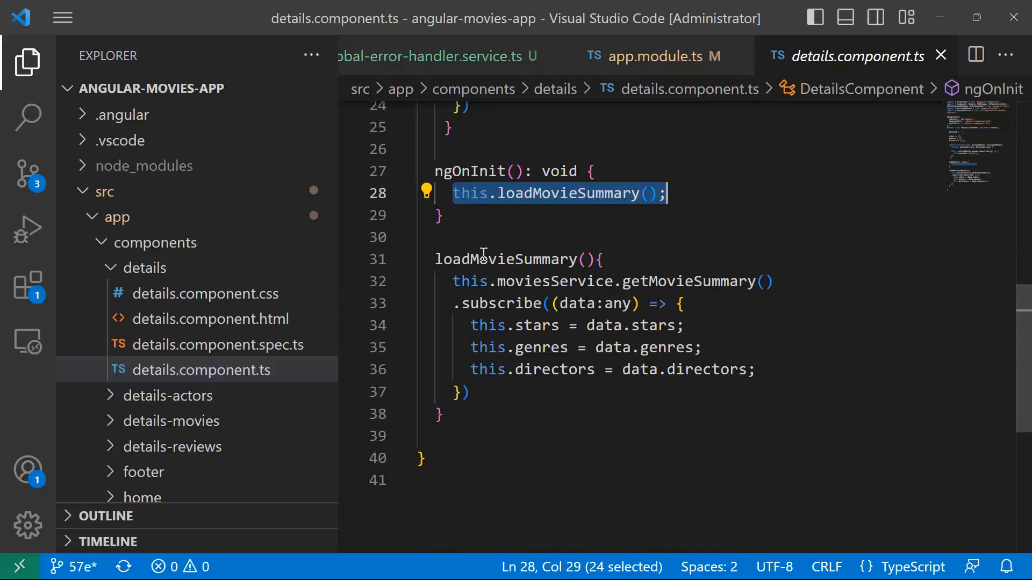
Review loadMovieSummary's call to moviesService.getMovieSummary and its subscription.
double_click(553, 281)
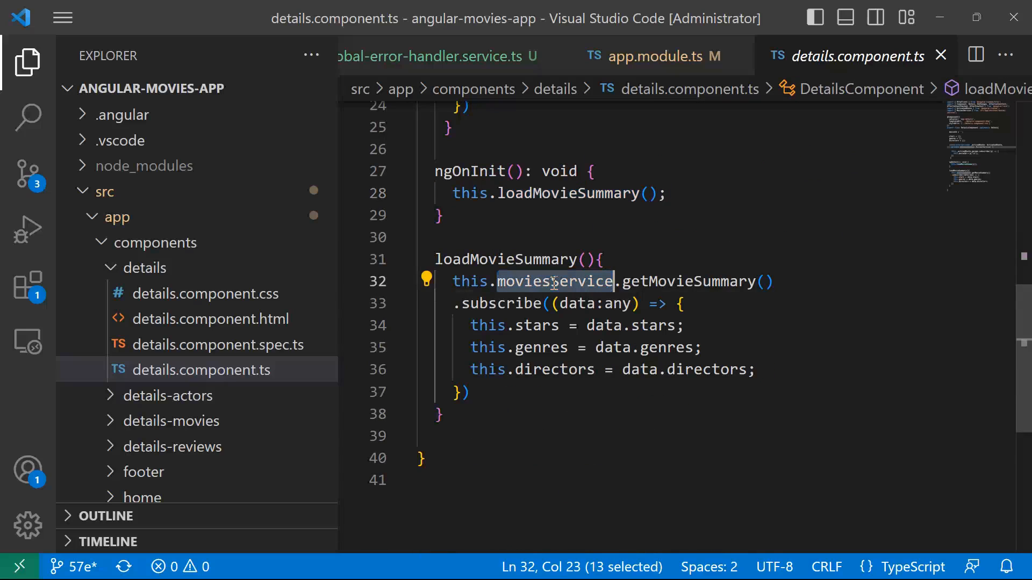
double_click(686, 281)
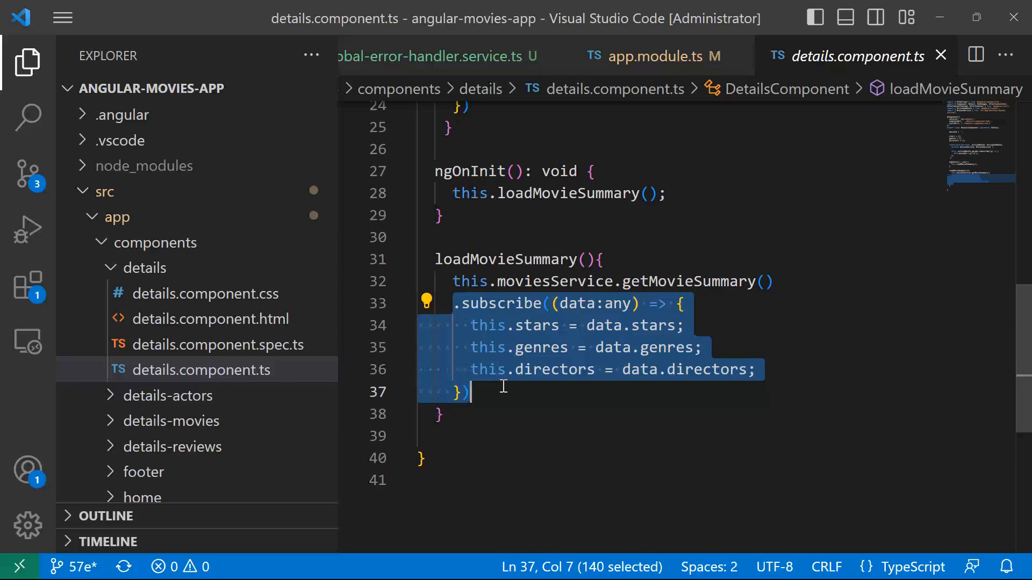
click(659, 281)
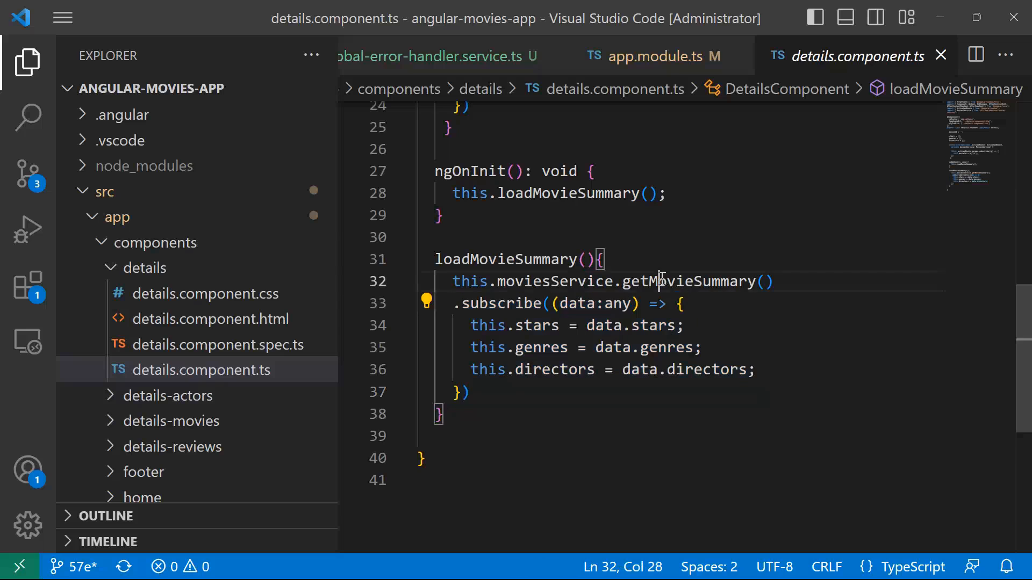
mouse_move(691, 281)
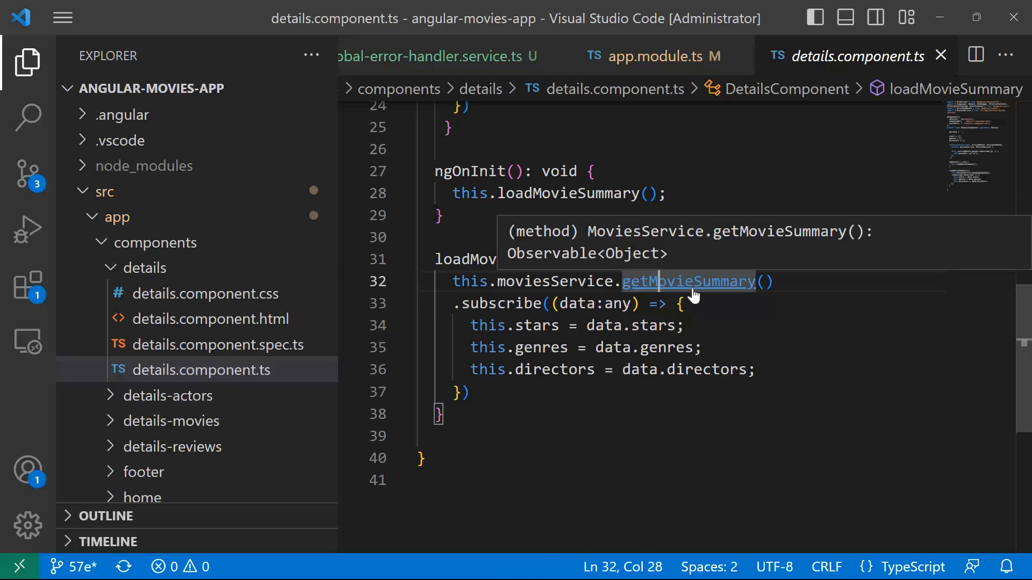
Point getMovieSummary in movies.service.ts at movieSummaryNotExists.json and save.
click(688, 281)
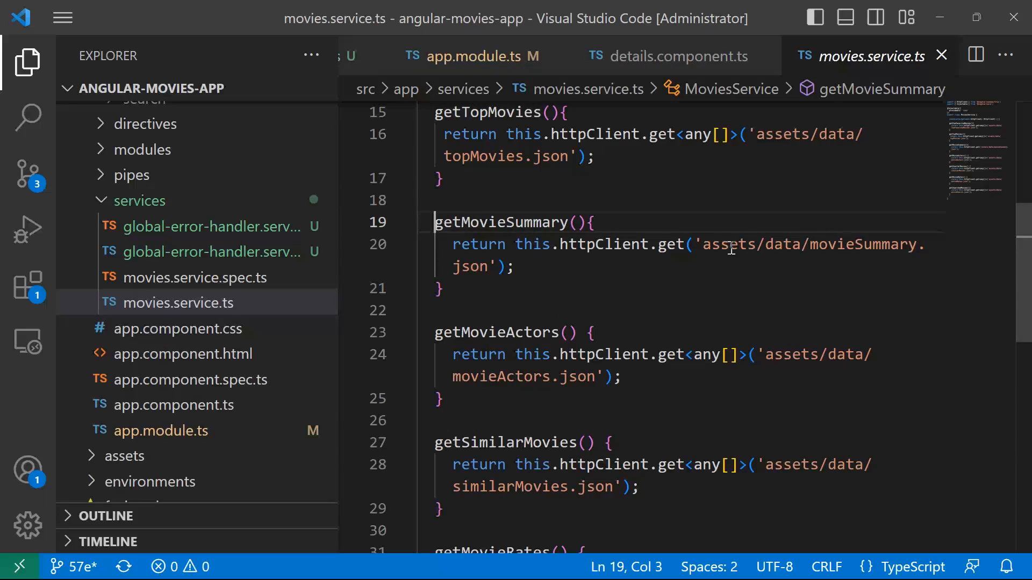
mouse_move(916, 249)
text(NotExists)
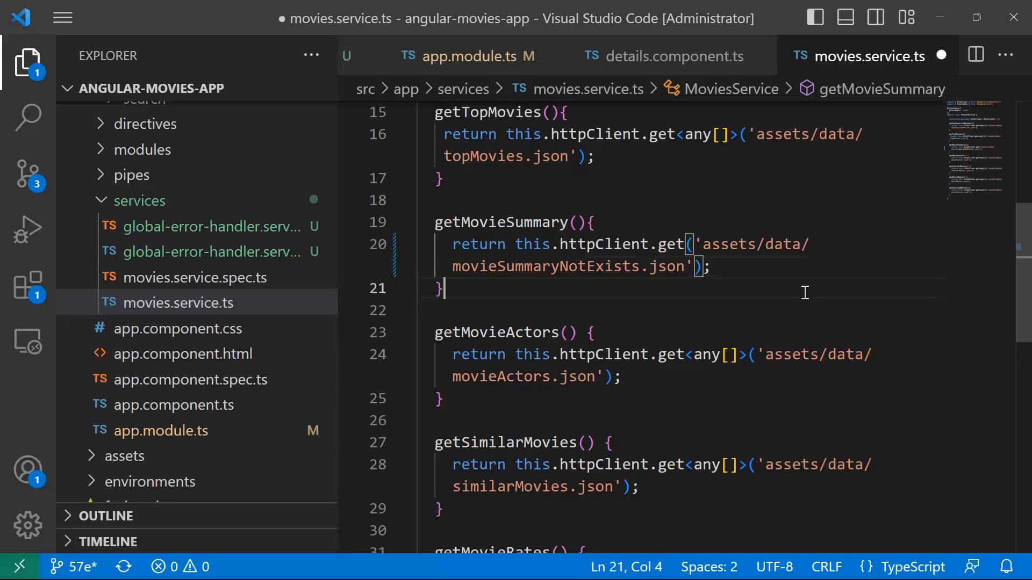
key(ctrl+s)
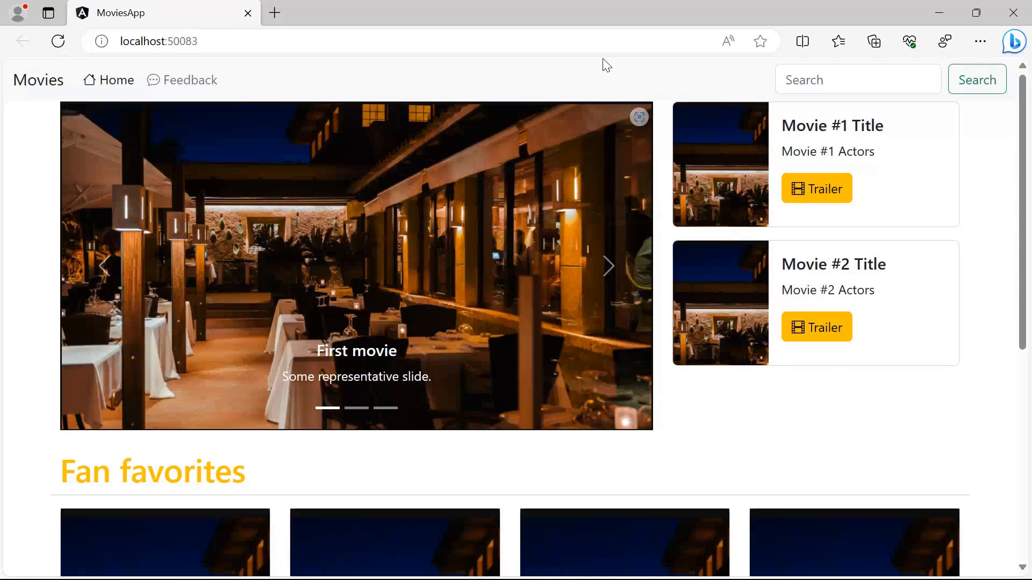
Bring up Edge DevTools with F12 and show the Console listing the movie requests.
key(F12)
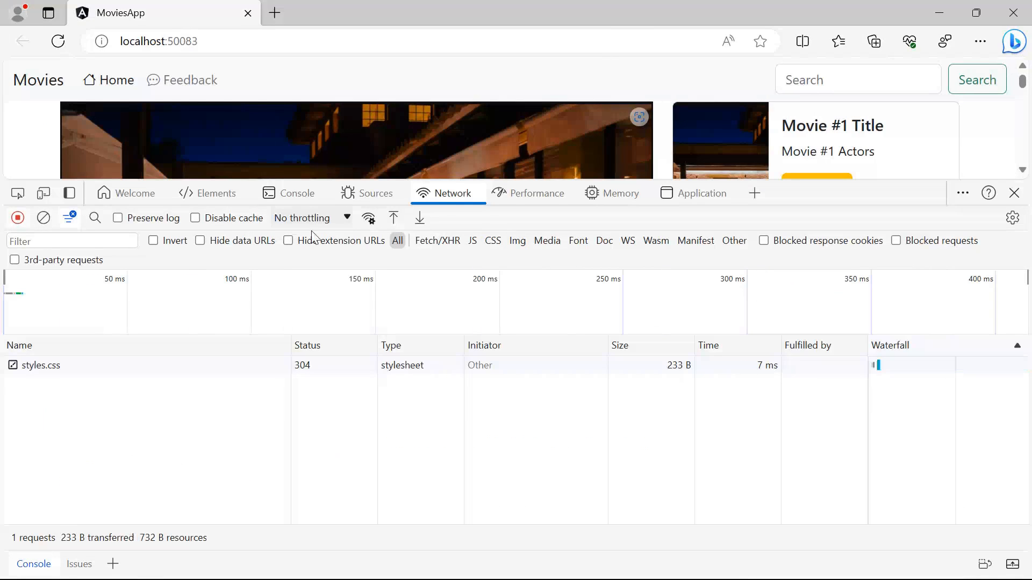
mouse_move(807, 195)
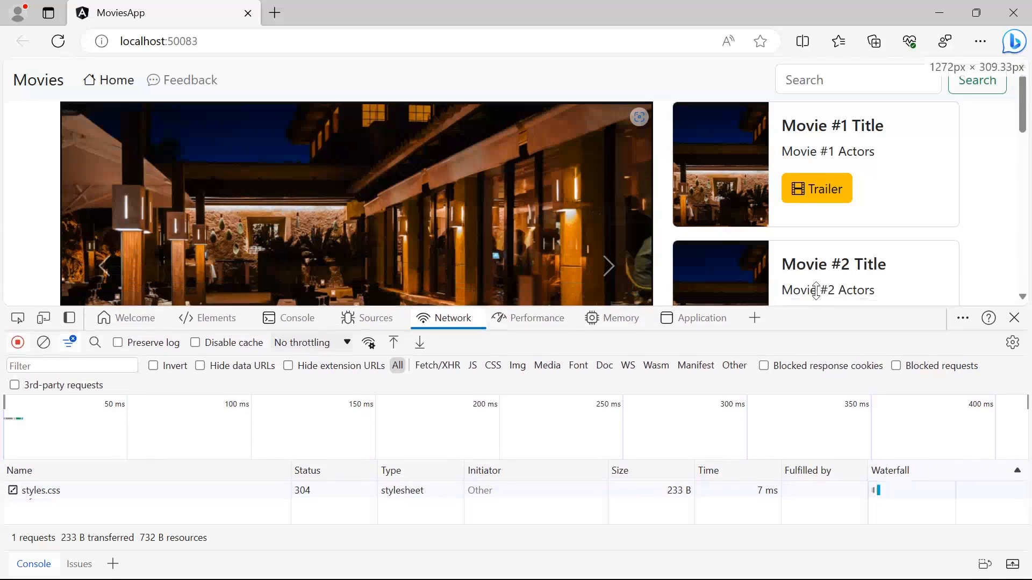
click(297, 318)
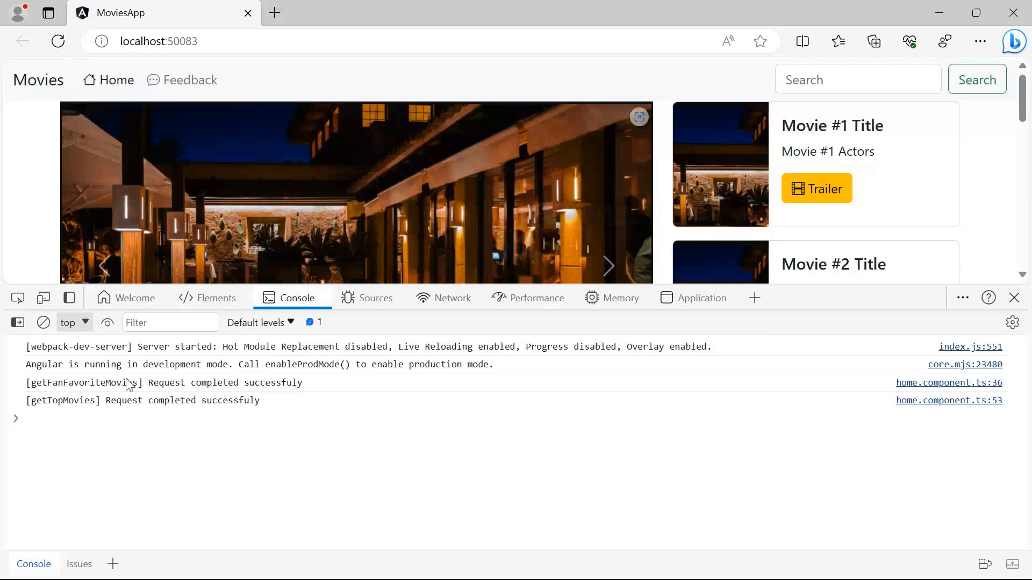
click(43, 323)
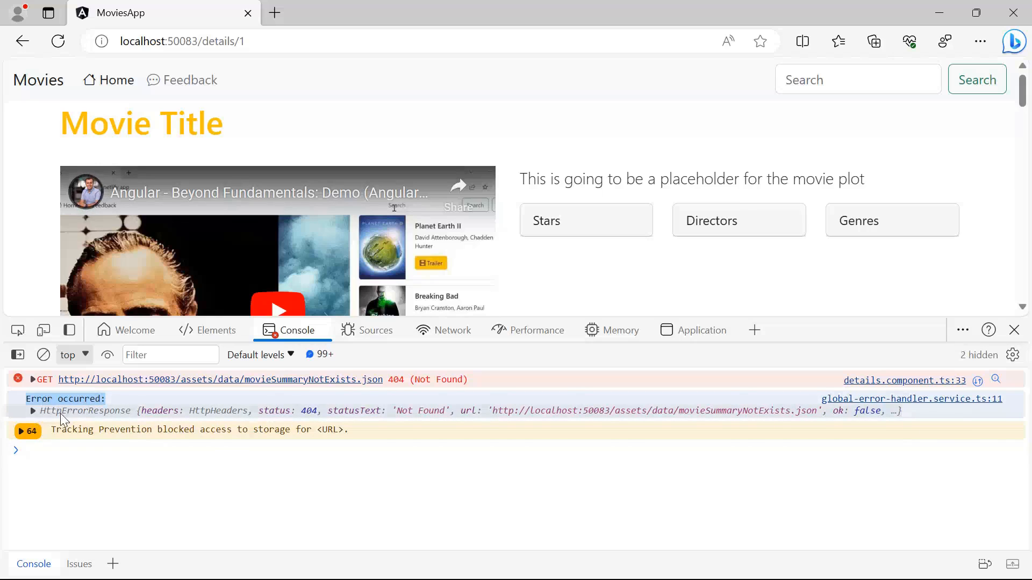
Expand the logged HttpErrorResponse under 'Error occurred:' showing 404 for movieSummaryNotExists.json.
click(33, 410)
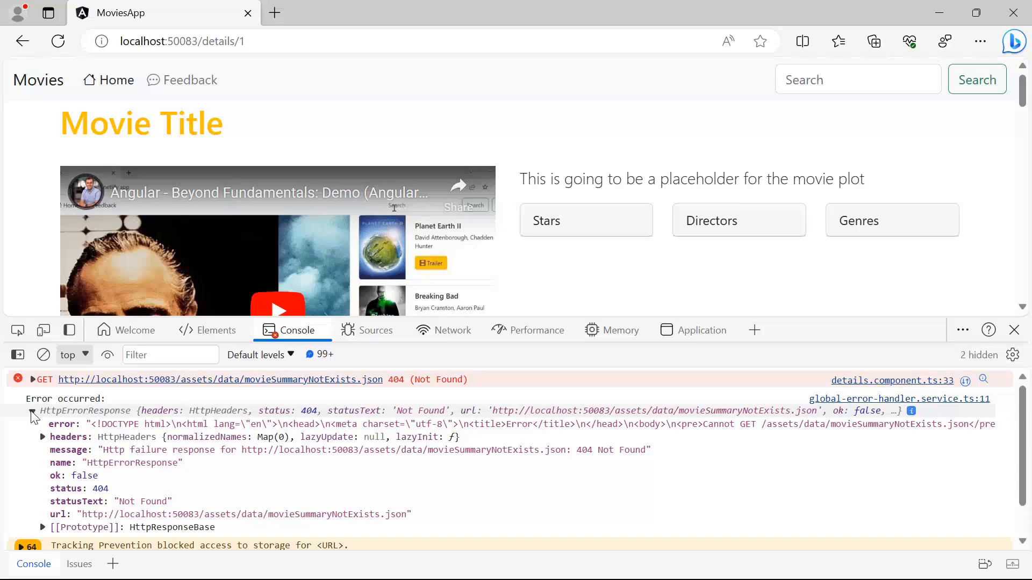